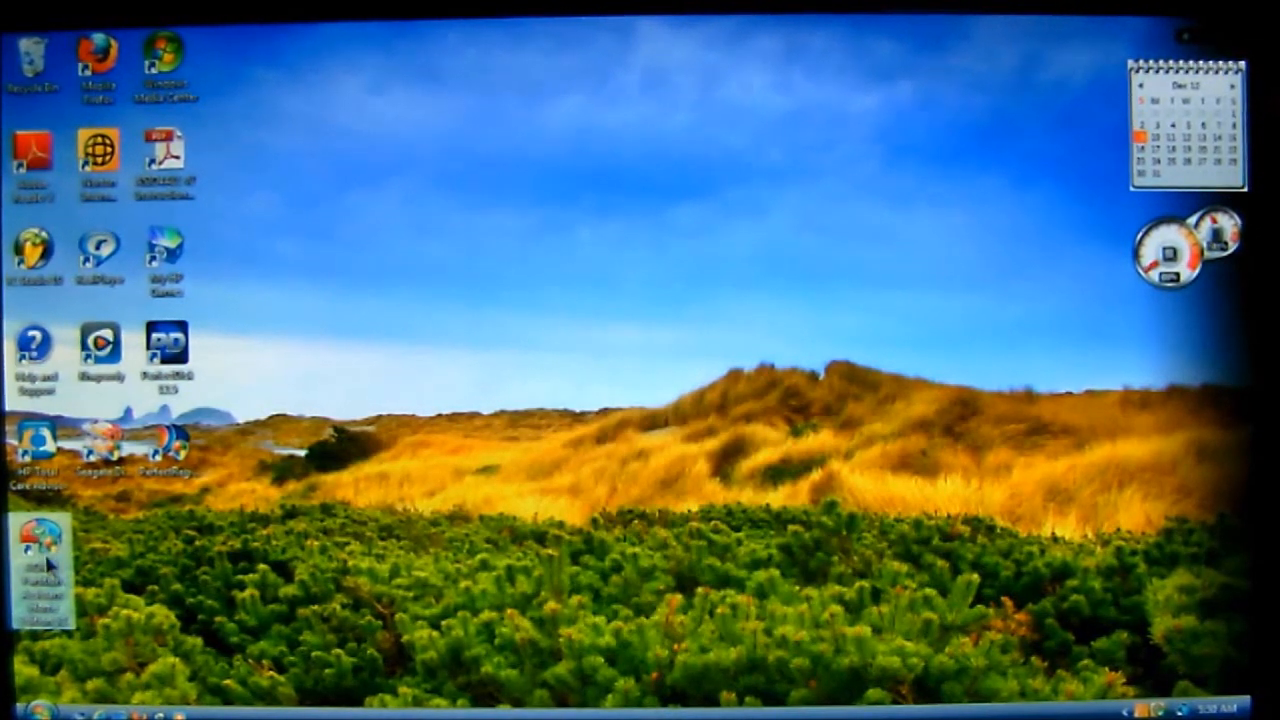
Launch AOMEI Partition Assistant from its desktop shortcut and allow it through the UAC prompt.
{"action": "double_click", "coordinate": [40, 556]}
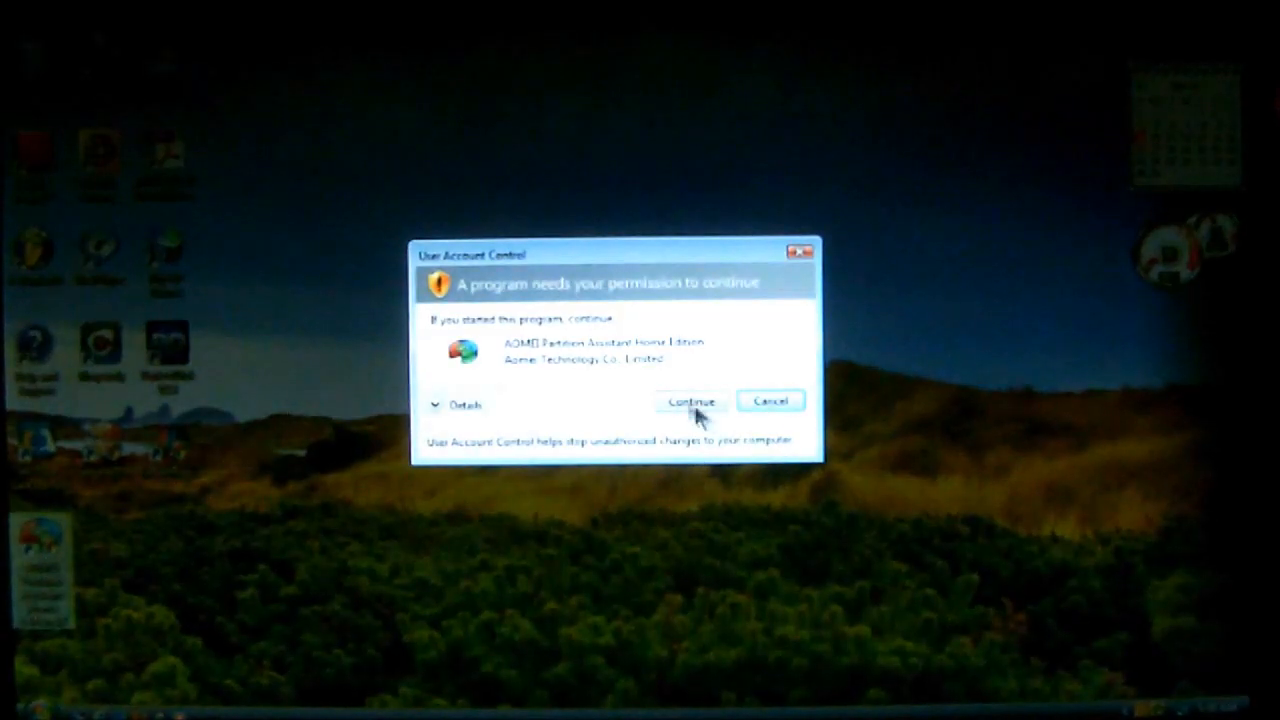
{"action": "left_click", "coordinate": [690, 400]}
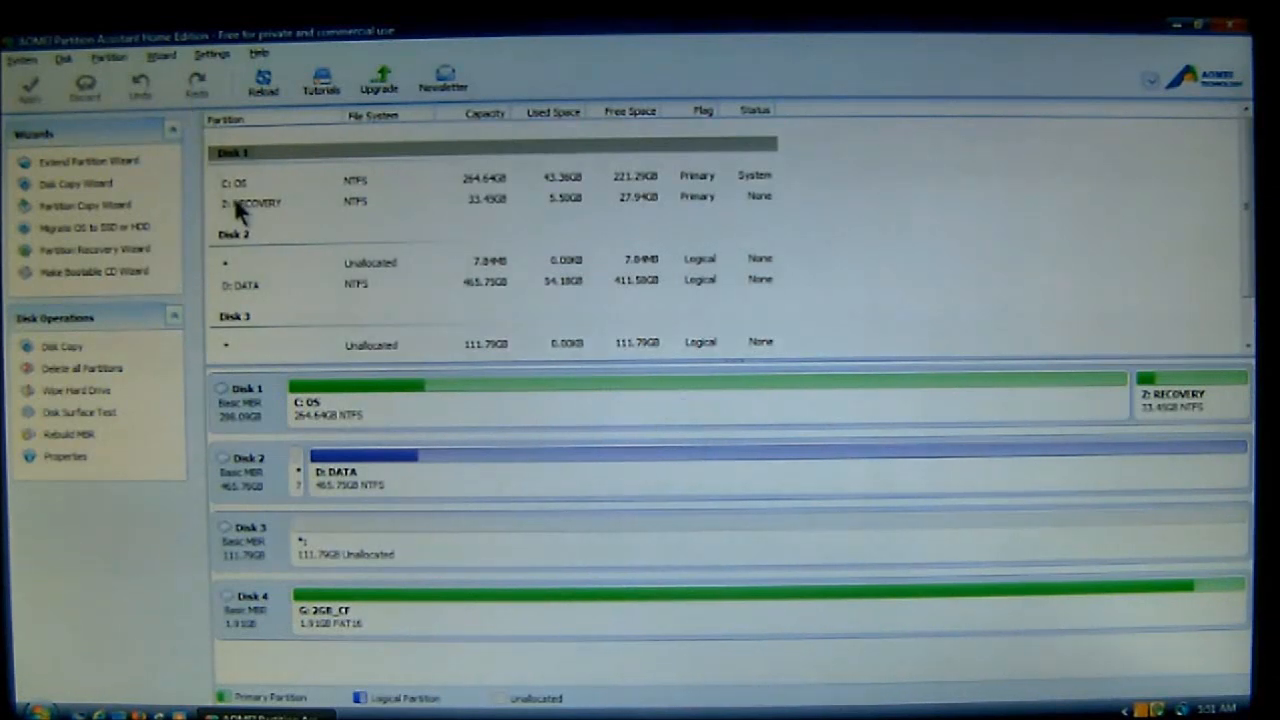
{"action": "mouse_move", "coordinate": [320, 210]}
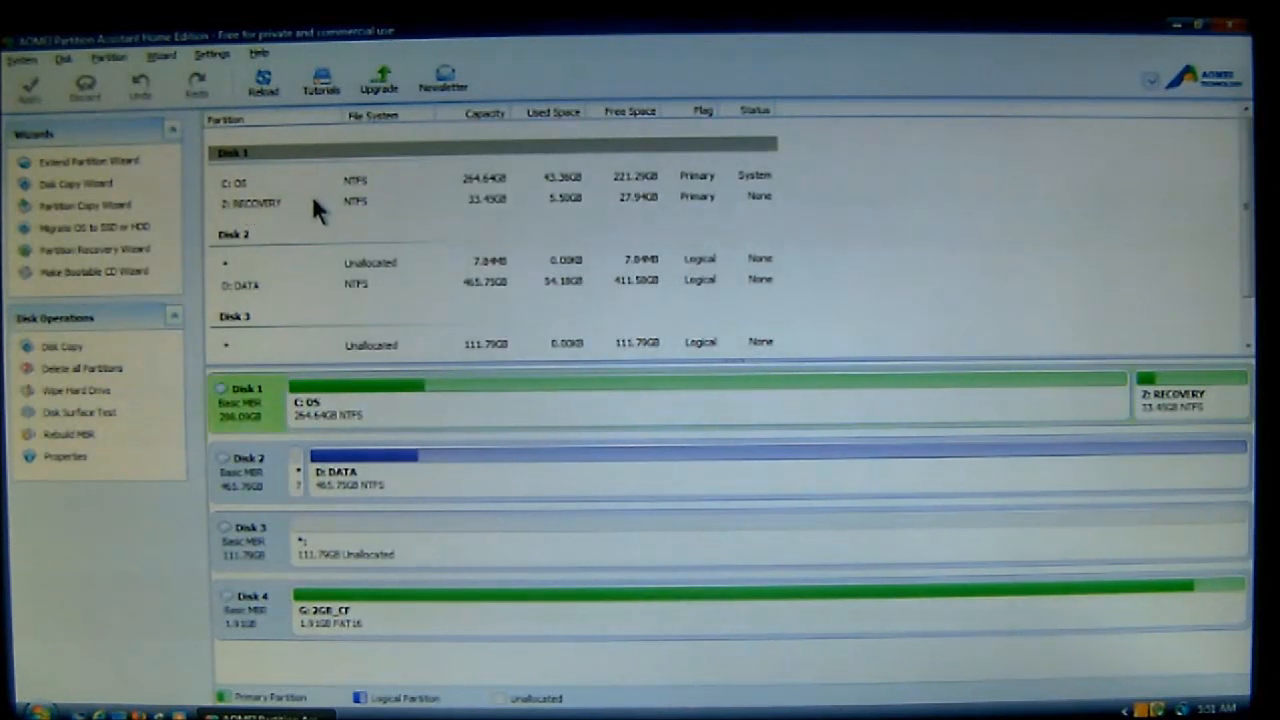
{"action": "mouse_move", "coordinate": [736, 184]}
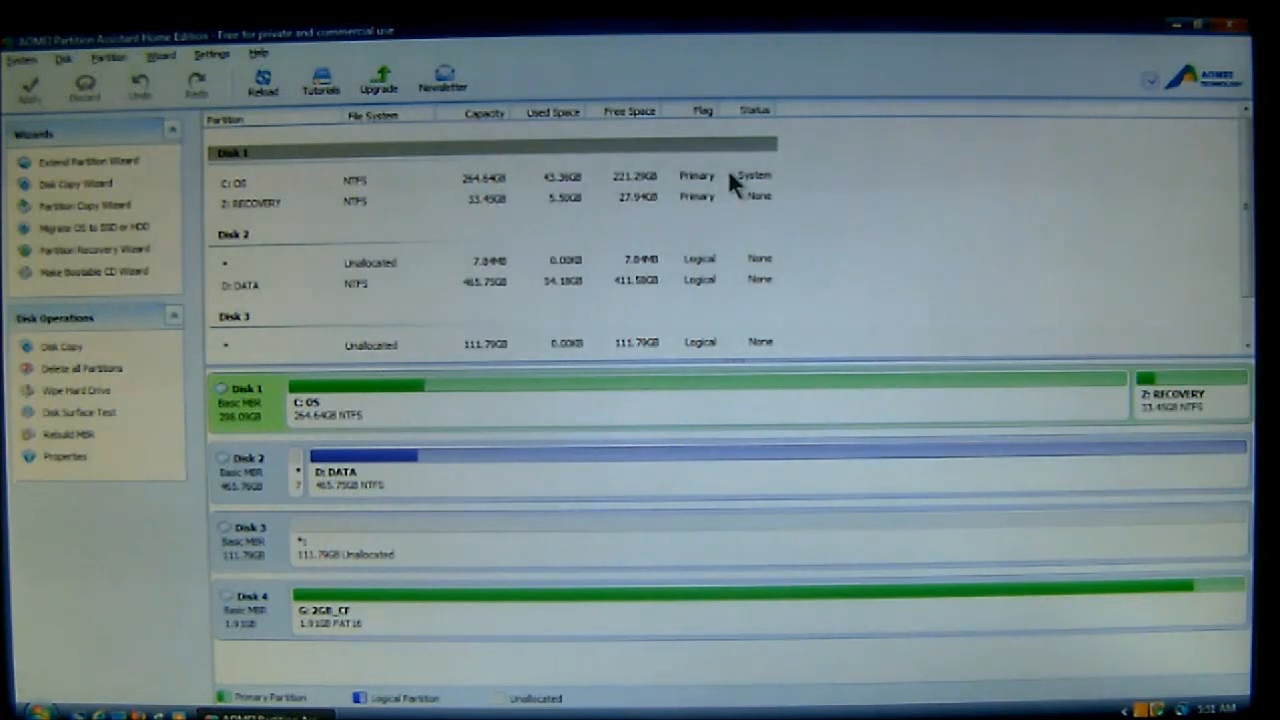
{"action": "mouse_move", "coordinate": [356, 180]}
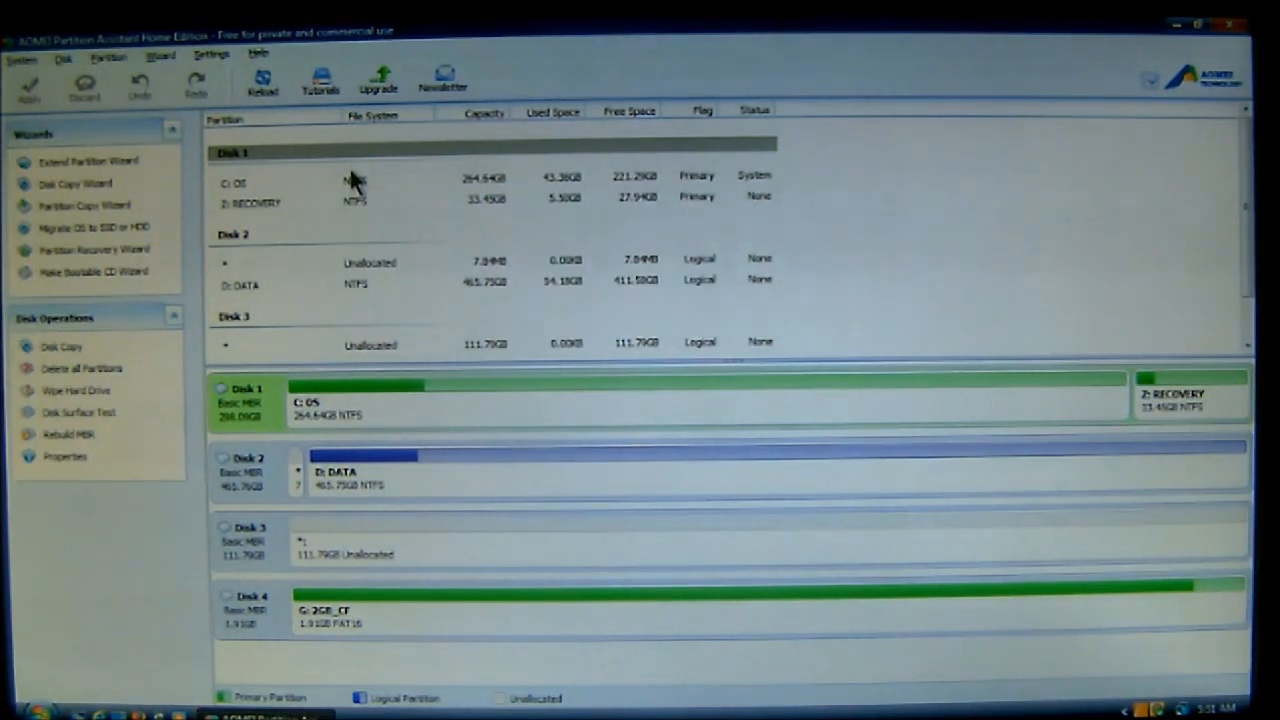
{"action": "mouse_move", "coordinate": [244, 190]}
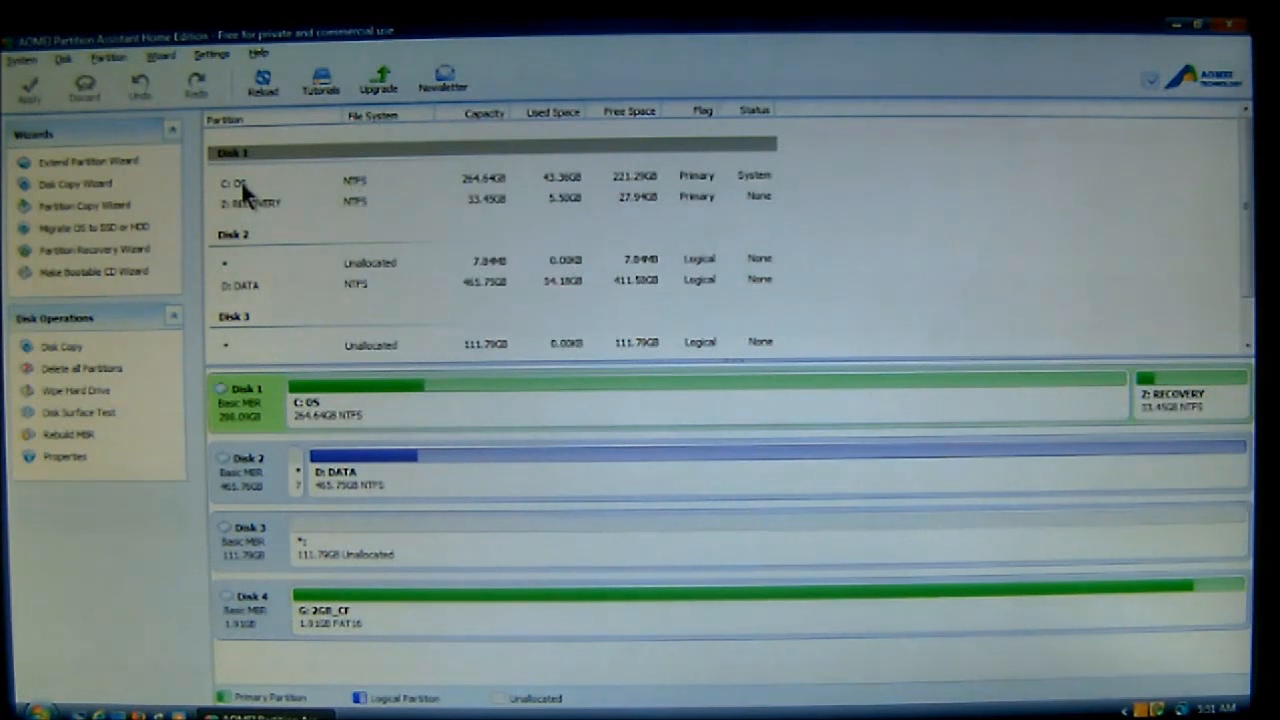
{"action": "mouse_move", "coordinate": [490, 190]}
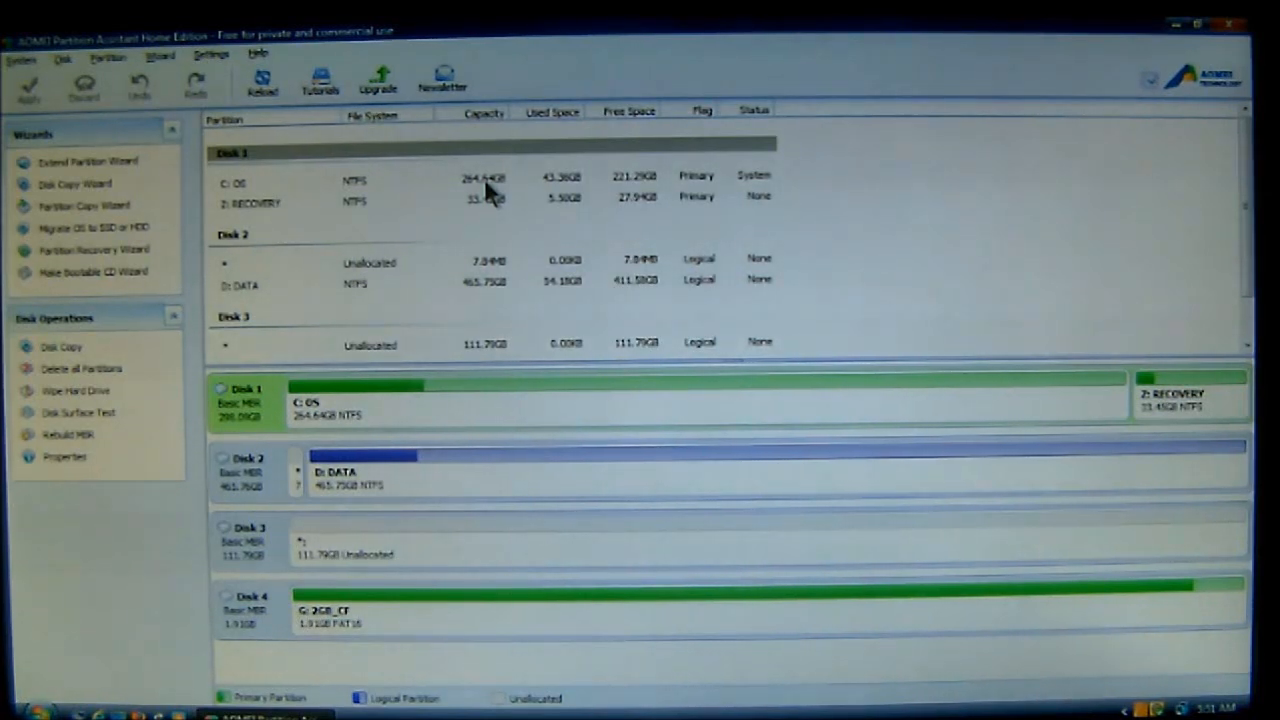
Select the Z: RECOVERY partition on Disk 1 to show its Partition Operations.
{"action": "left_click", "coordinate": [280, 202]}
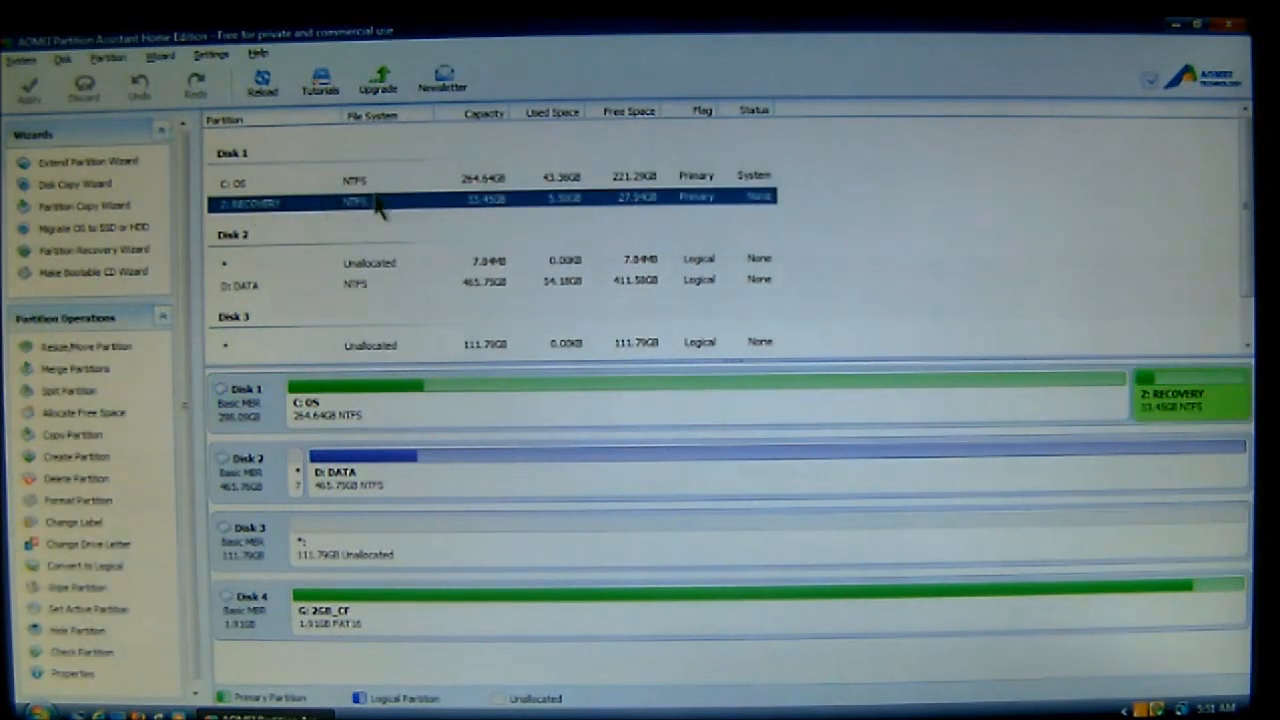
{"action": "mouse_move", "coordinate": [770, 210]}
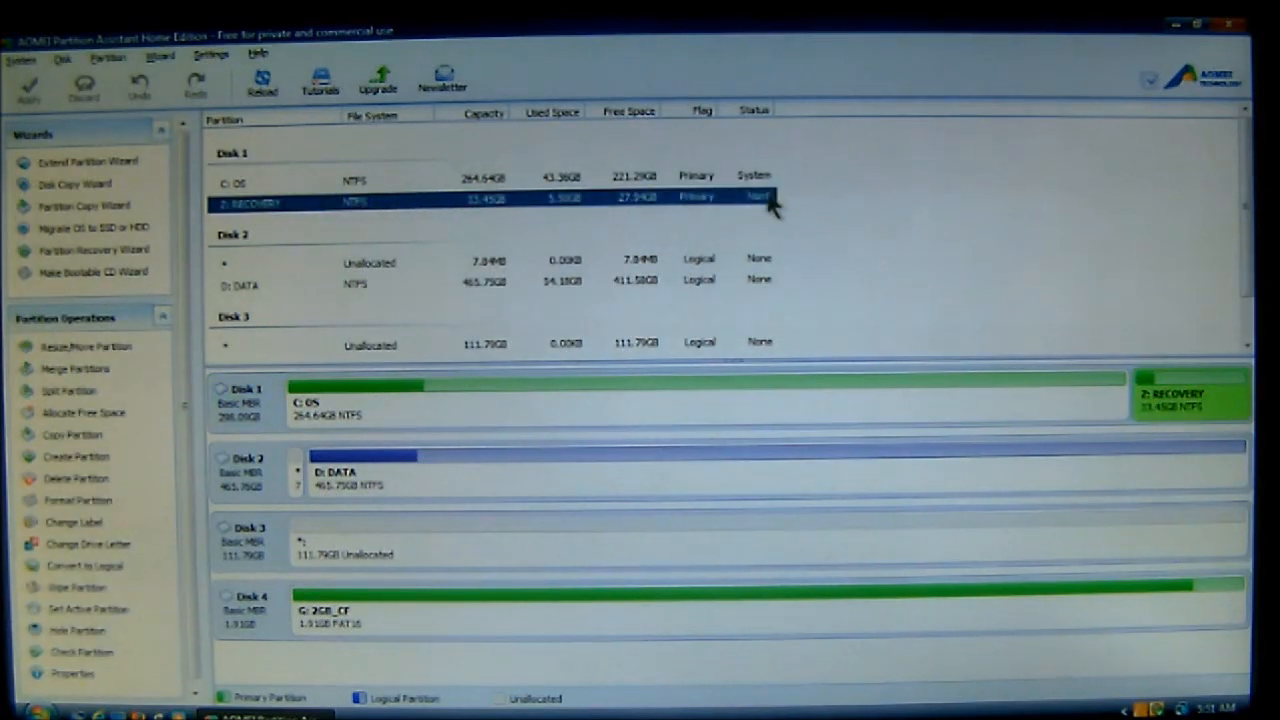
{"action": "mouse_move", "coordinate": [1096, 296]}
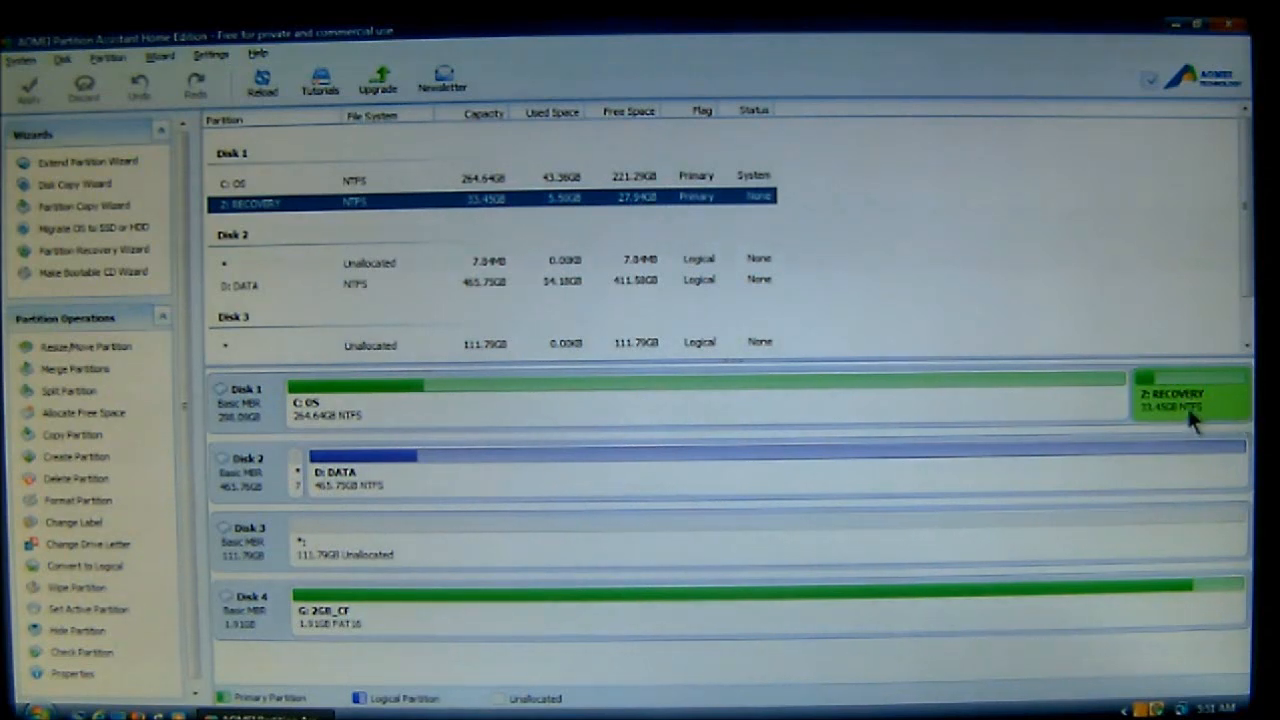
{"action": "mouse_move", "coordinate": [520, 224]}
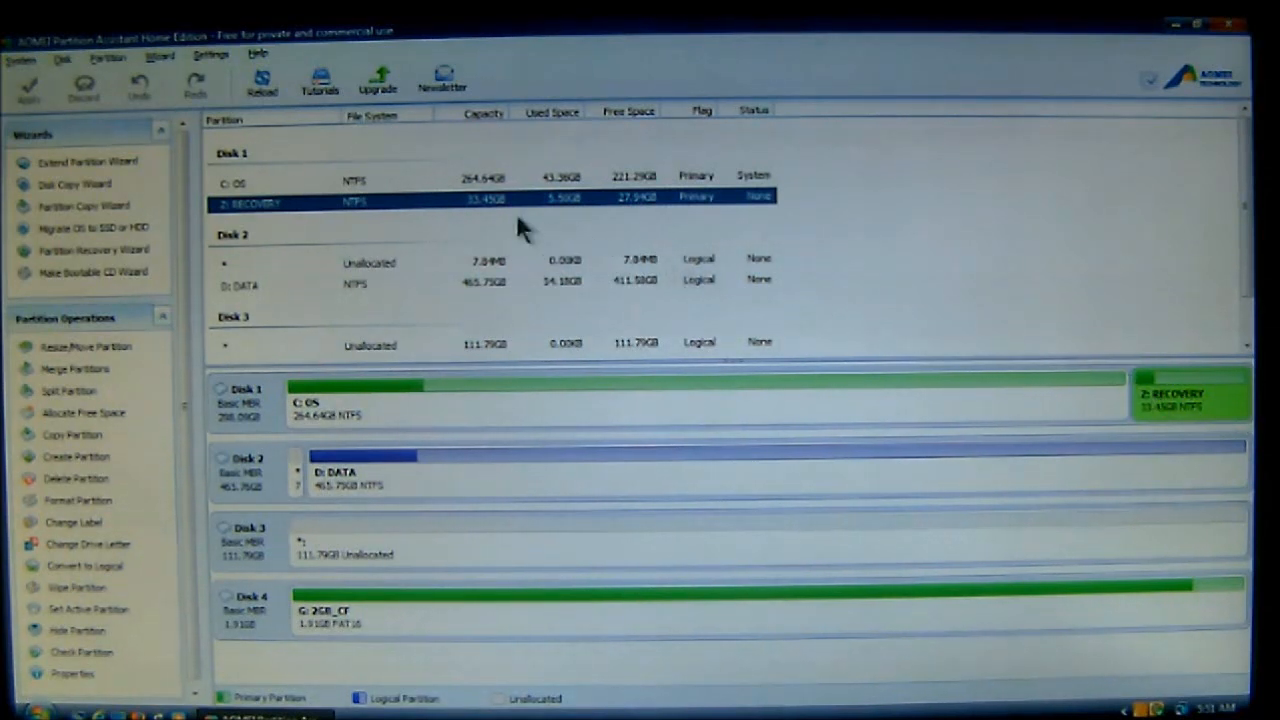
{"action": "mouse_move", "coordinate": [460, 216]}
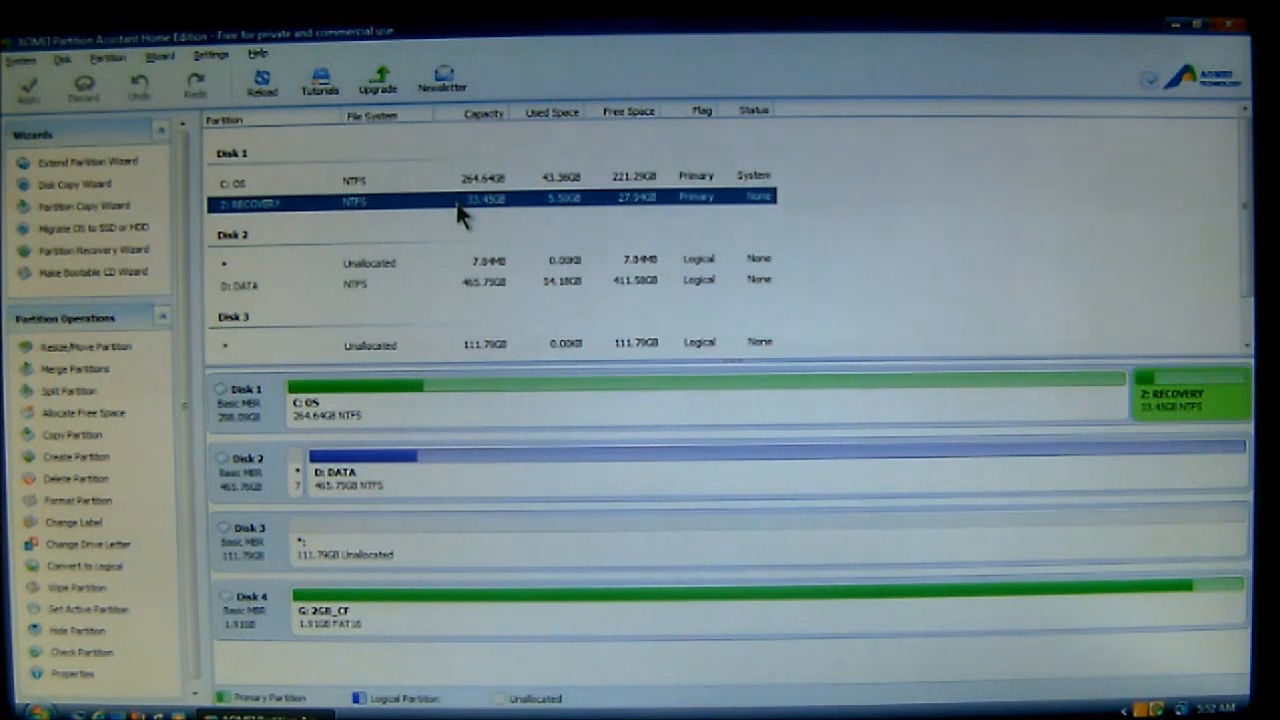
{"action": "mouse_move", "coordinate": [896, 218]}
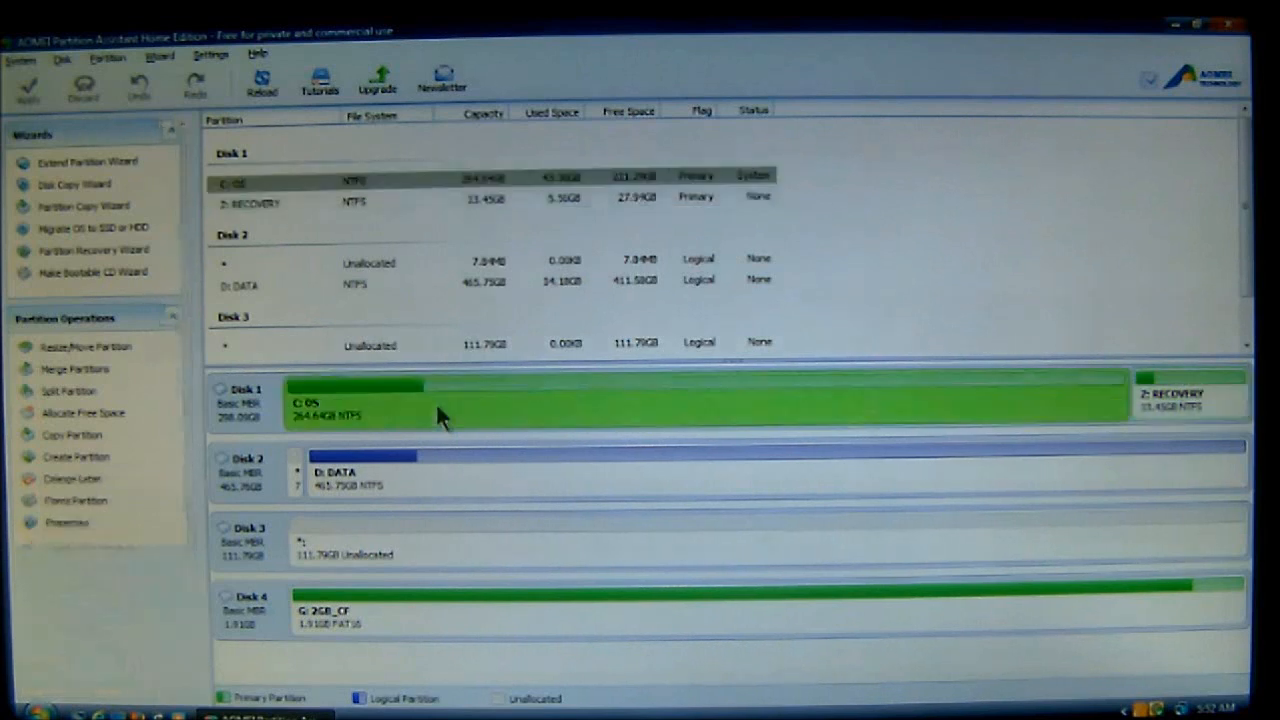
{"action": "mouse_move", "coordinate": [380, 400]}
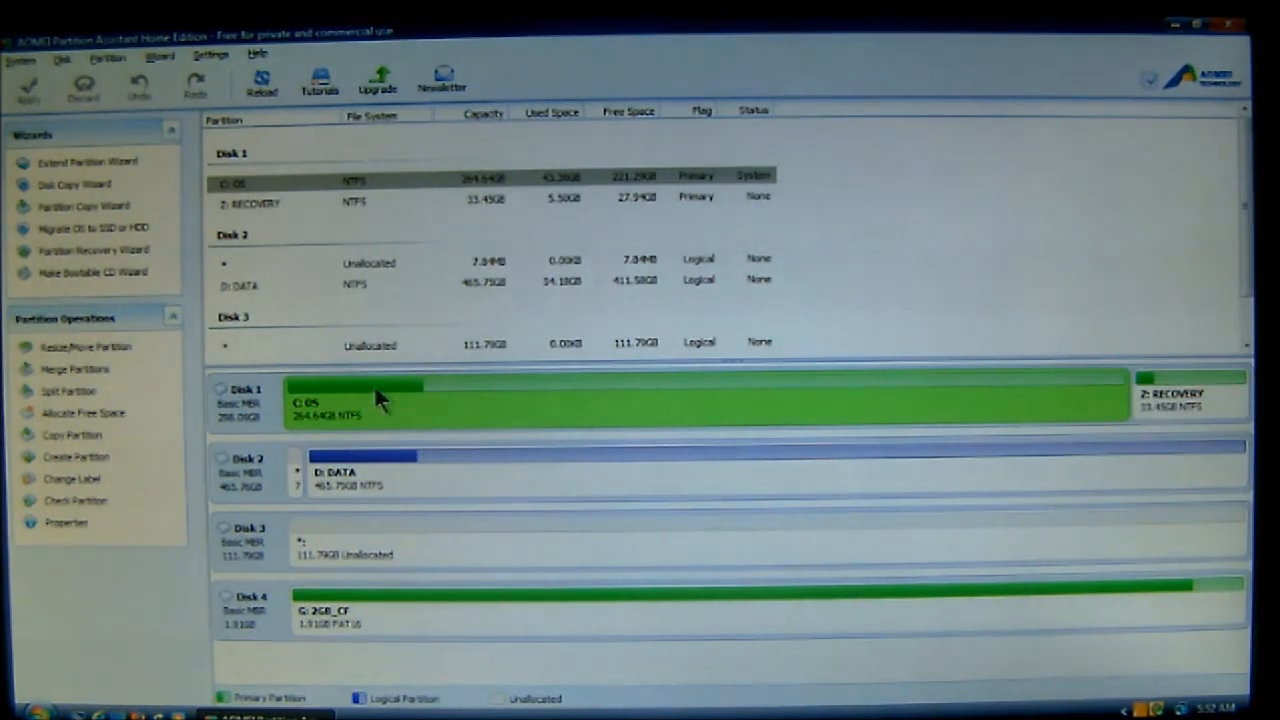
{"action": "mouse_move", "coordinate": [570, 398]}
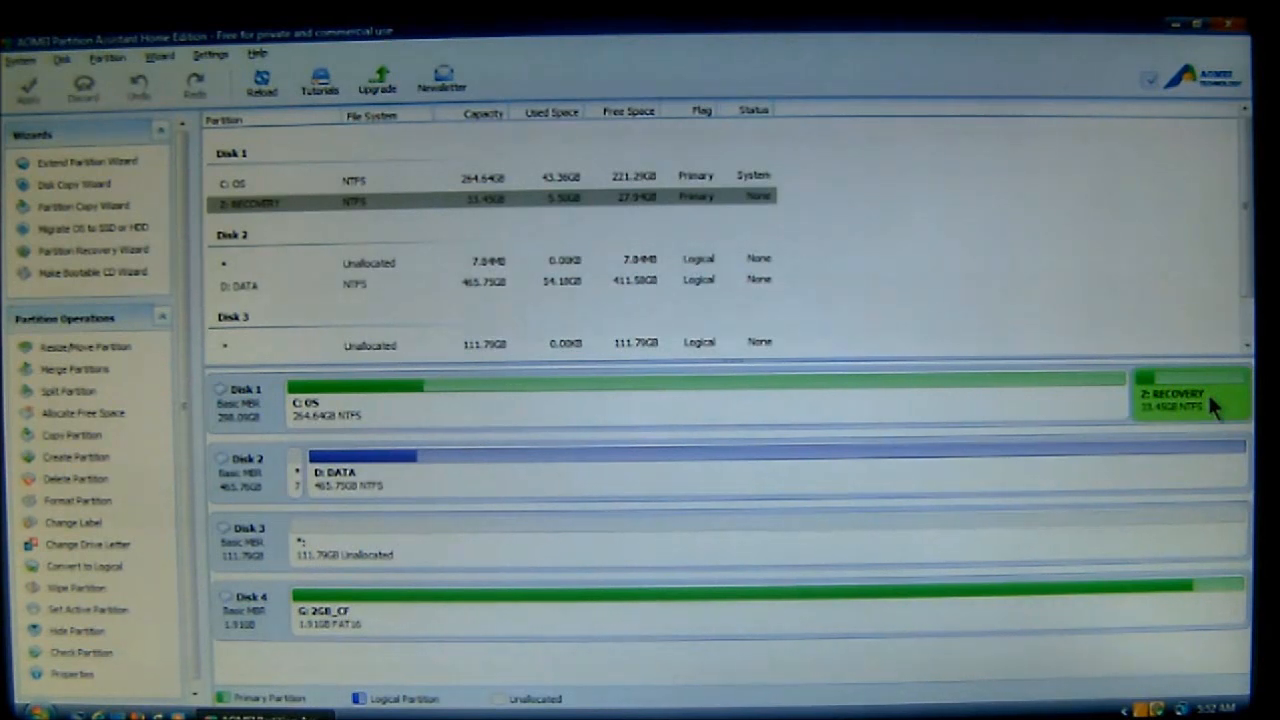
{"action": "mouse_move", "coordinate": [484, 220]}
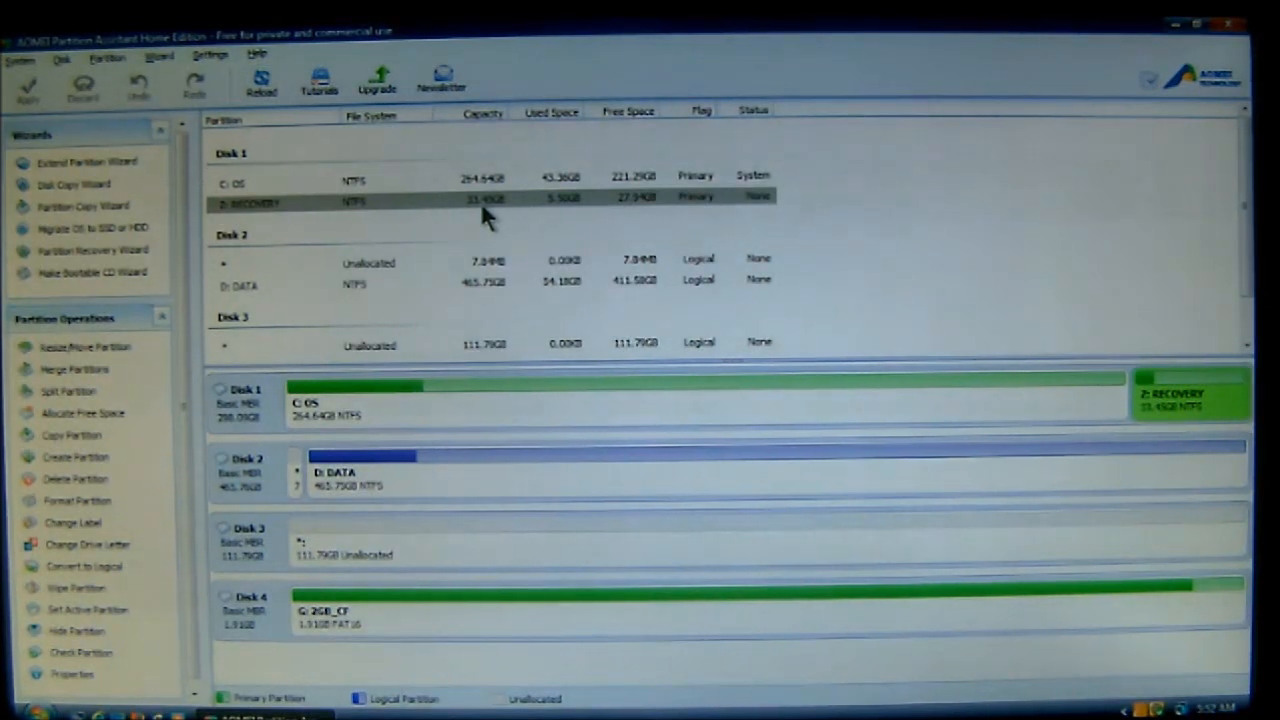
{"action": "mouse_move", "coordinate": [560, 218]}
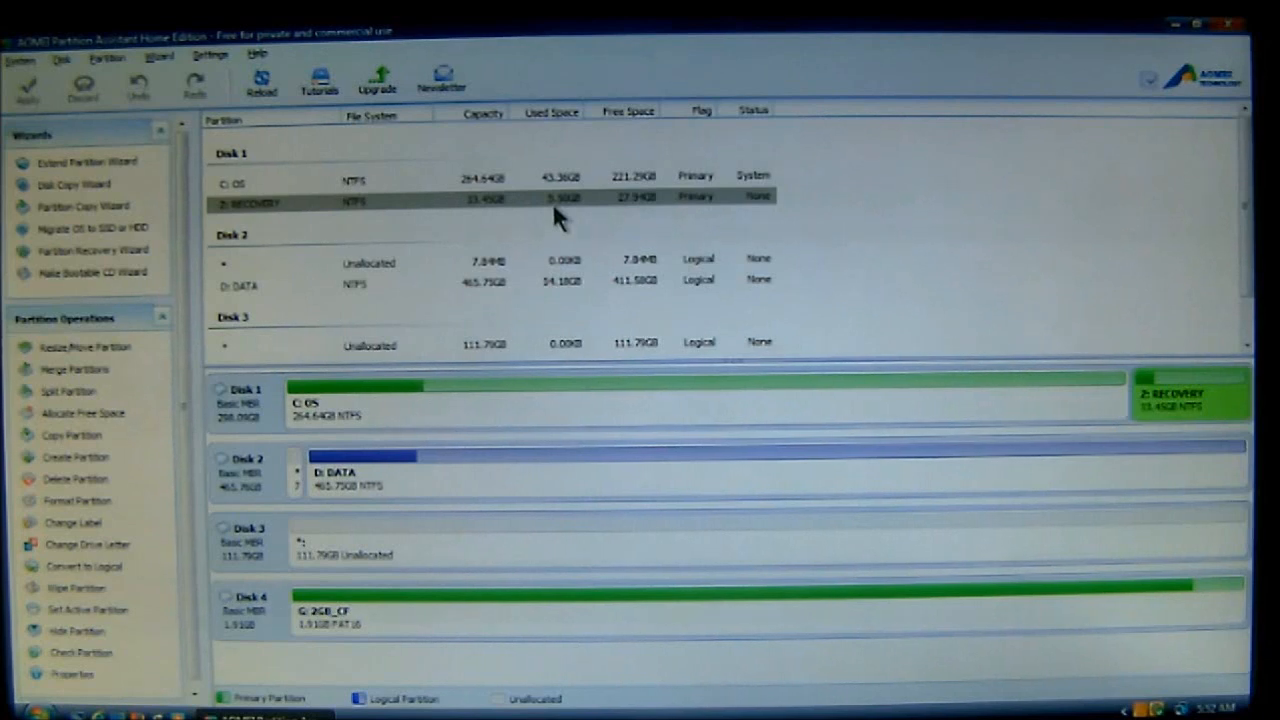
{"action": "mouse_move", "coordinate": [630, 210]}
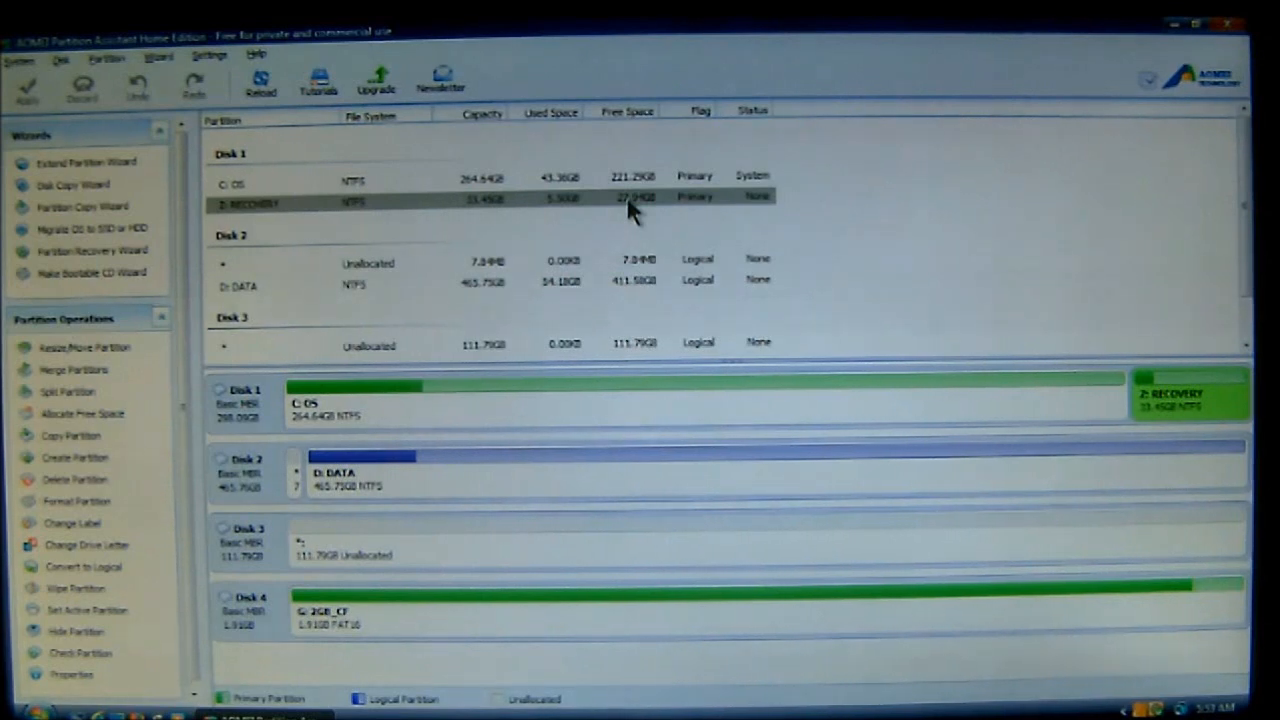
{"action": "mouse_move", "coordinate": [1010, 364]}
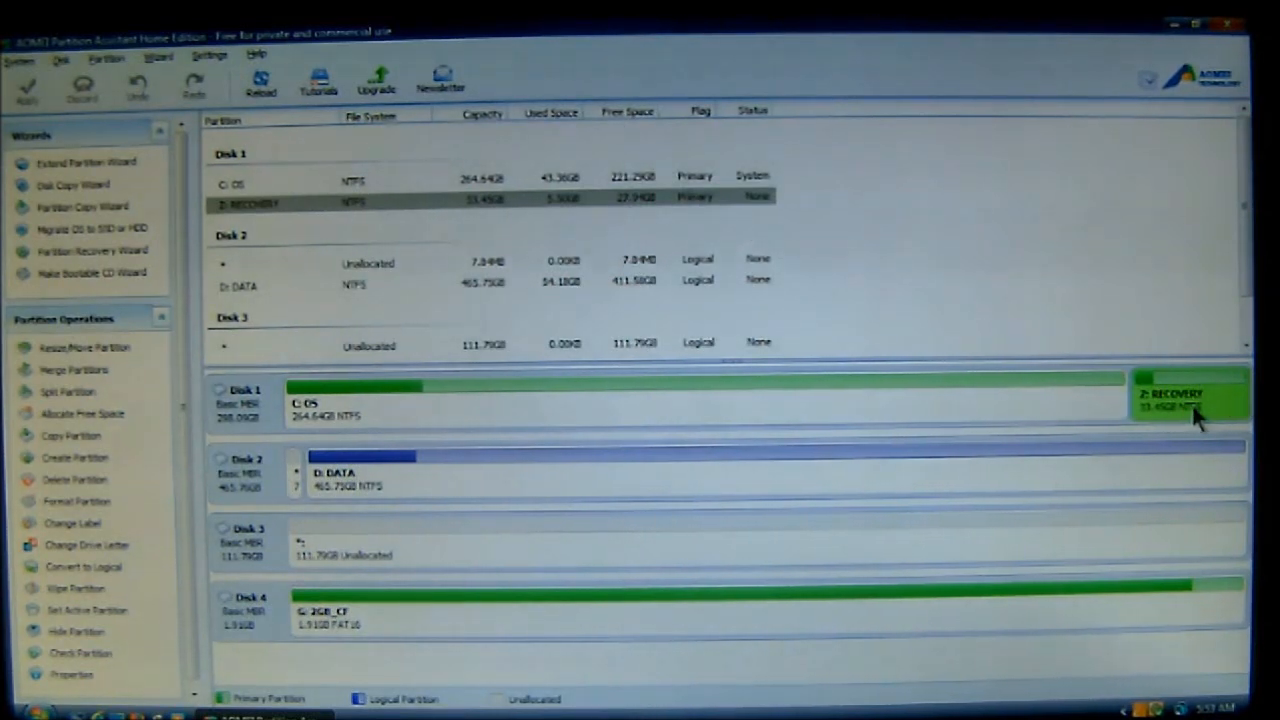
{"action": "mouse_move", "coordinate": [560, 212]}
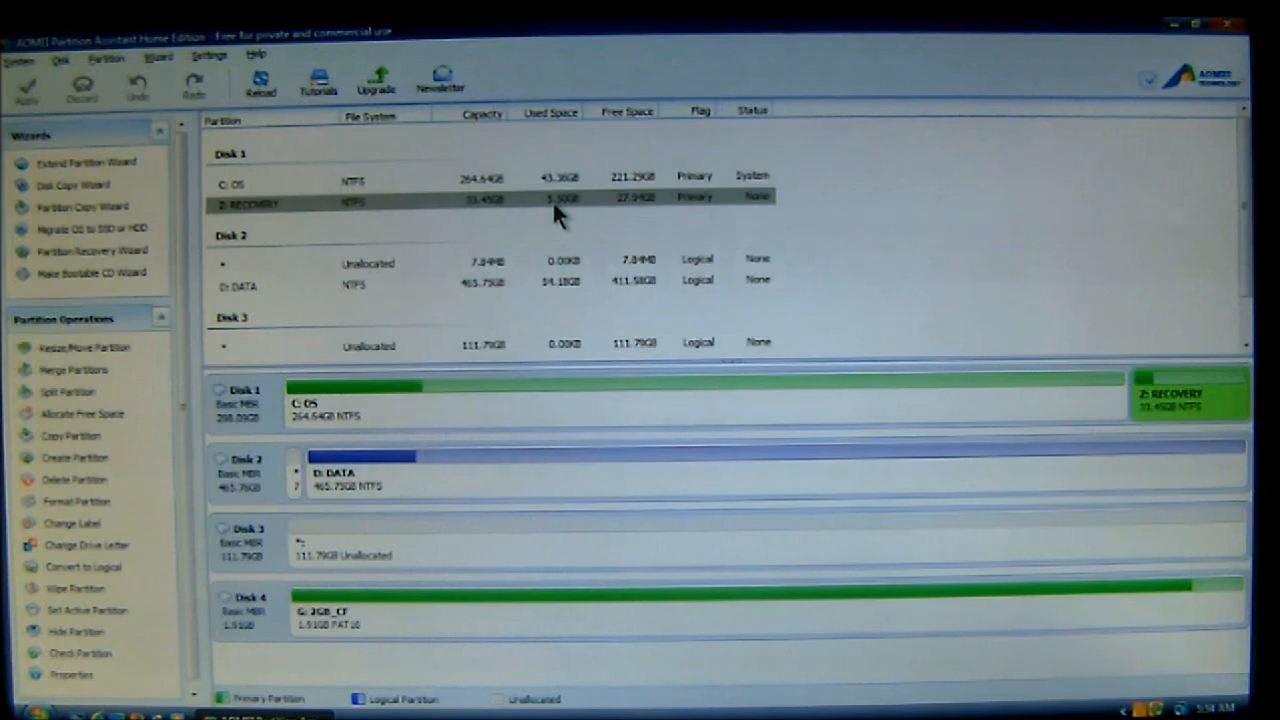
{"action": "mouse_move", "coordinate": [180, 400]}
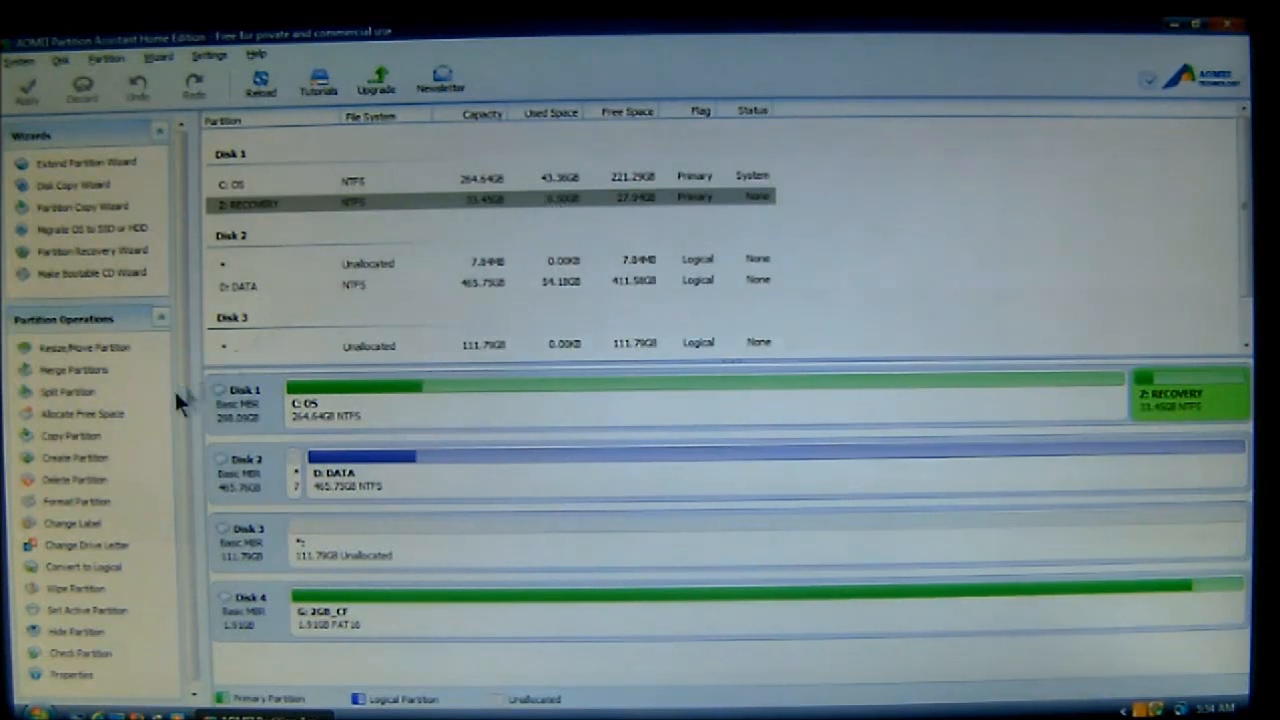
{"action": "mouse_move", "coordinate": [1160, 376]}
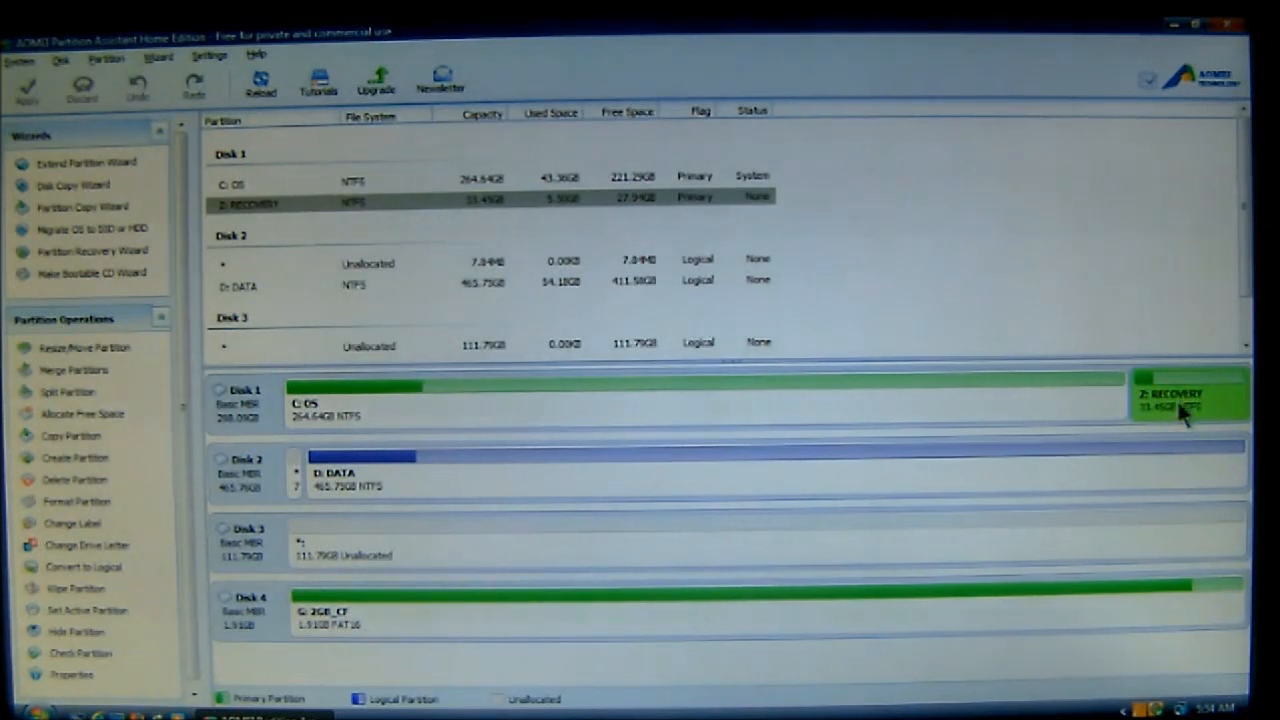
{"action": "mouse_move", "coordinate": [96, 430]}
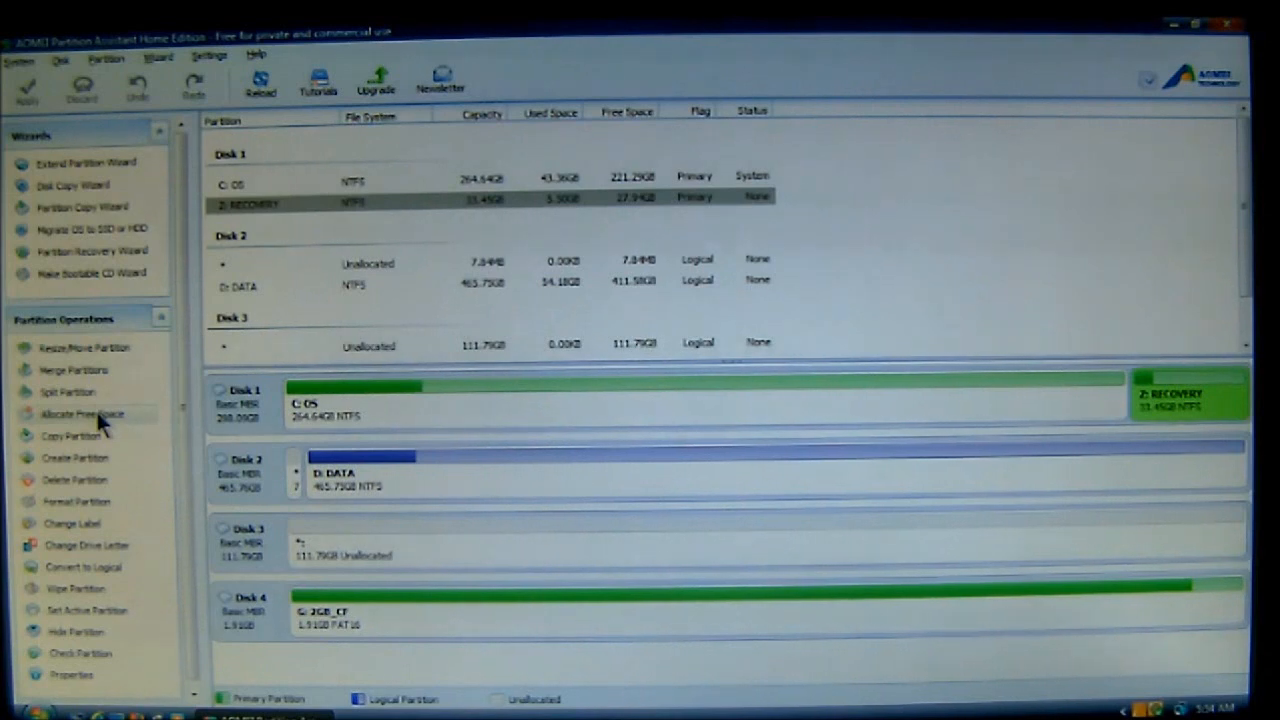
Bring up the Allocate Free Space dialog for moving space from Z: to C: OS.
{"action": "left_click", "coordinate": [82, 412]}
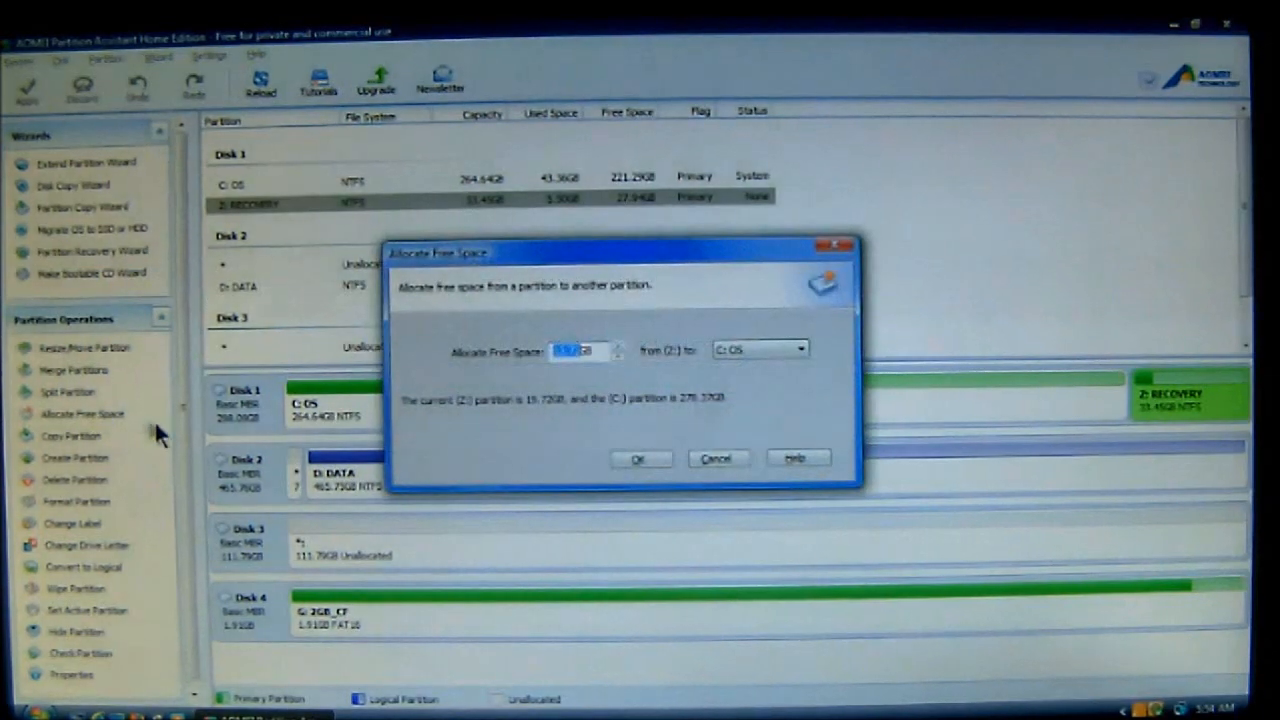
{"action": "mouse_move", "coordinate": [550, 436]}
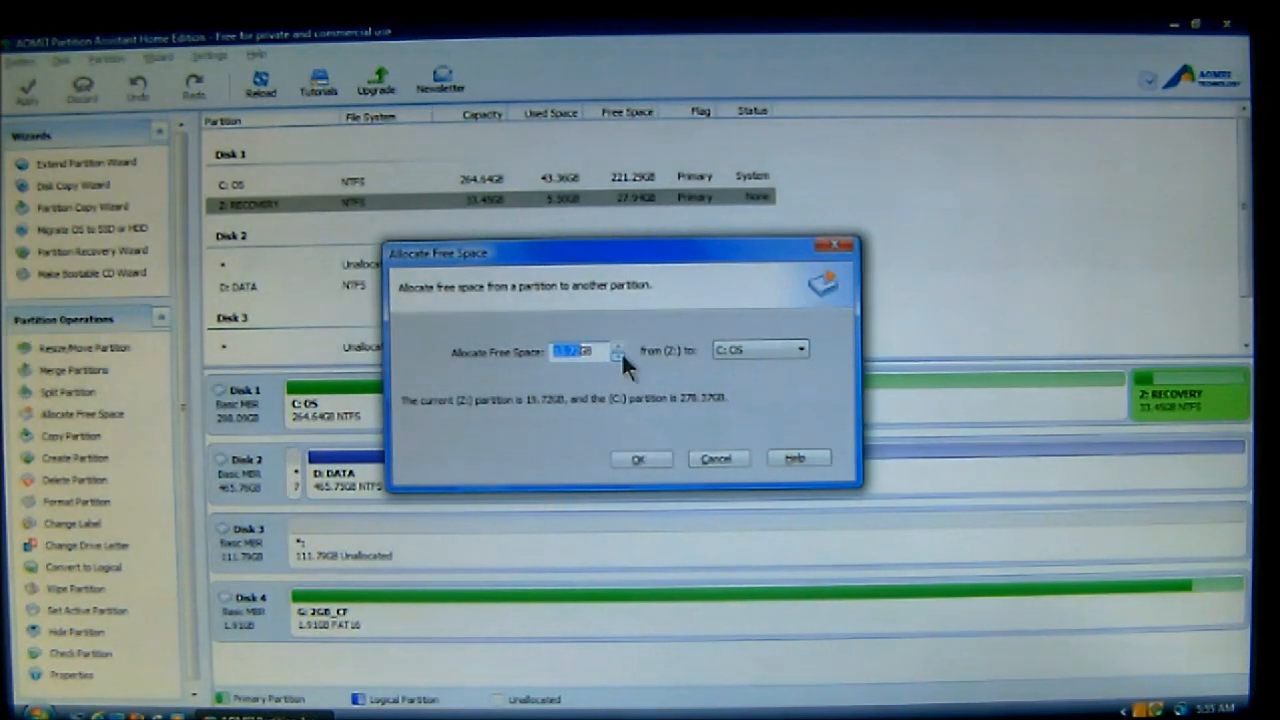
{"action": "mouse_move", "coordinate": [564, 376]}
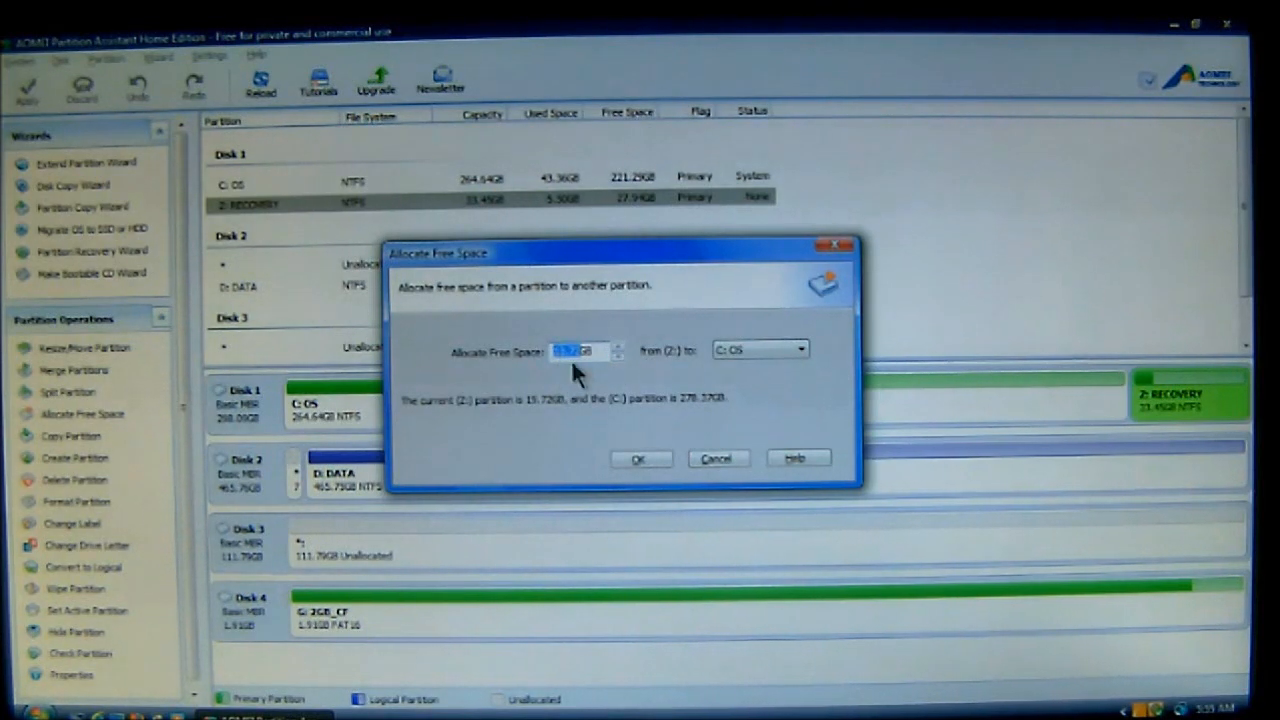
Set about 26.72GB of free space to move from Z: with C: OS kept as the destination.
{"action": "left_click", "coordinate": [618, 356]}
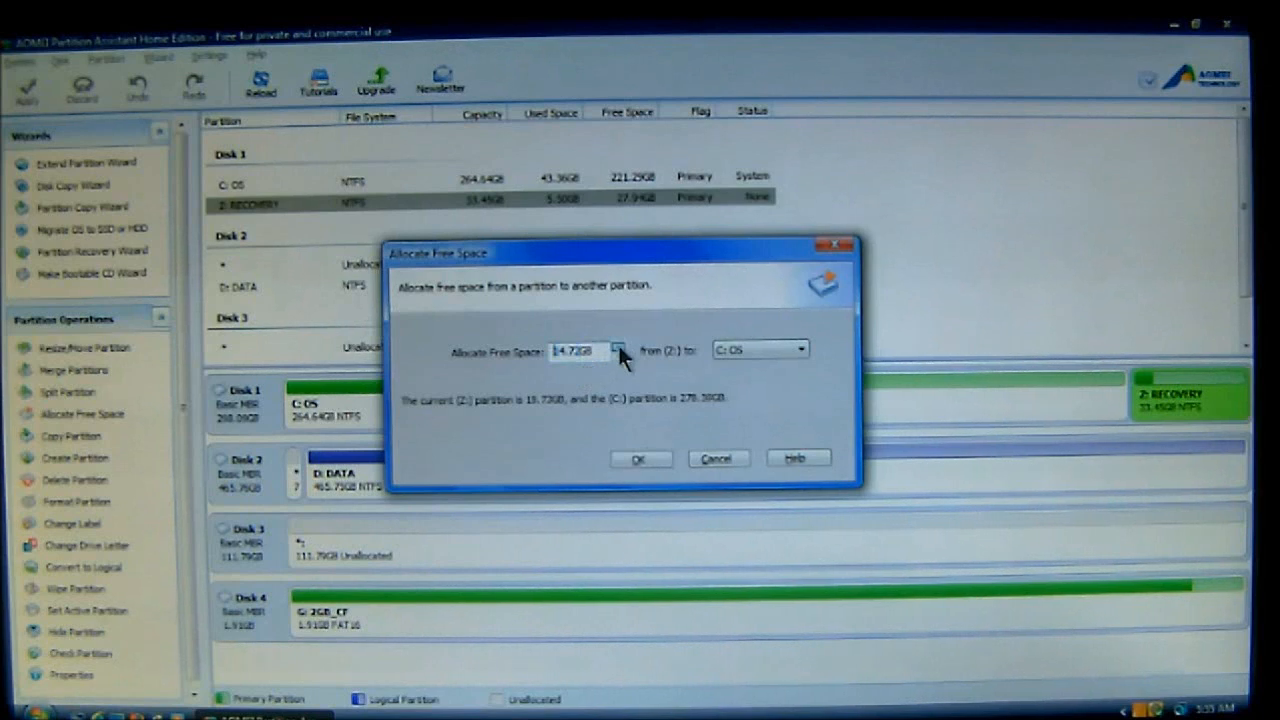
{"action": "left_click", "coordinate": [616, 344]}
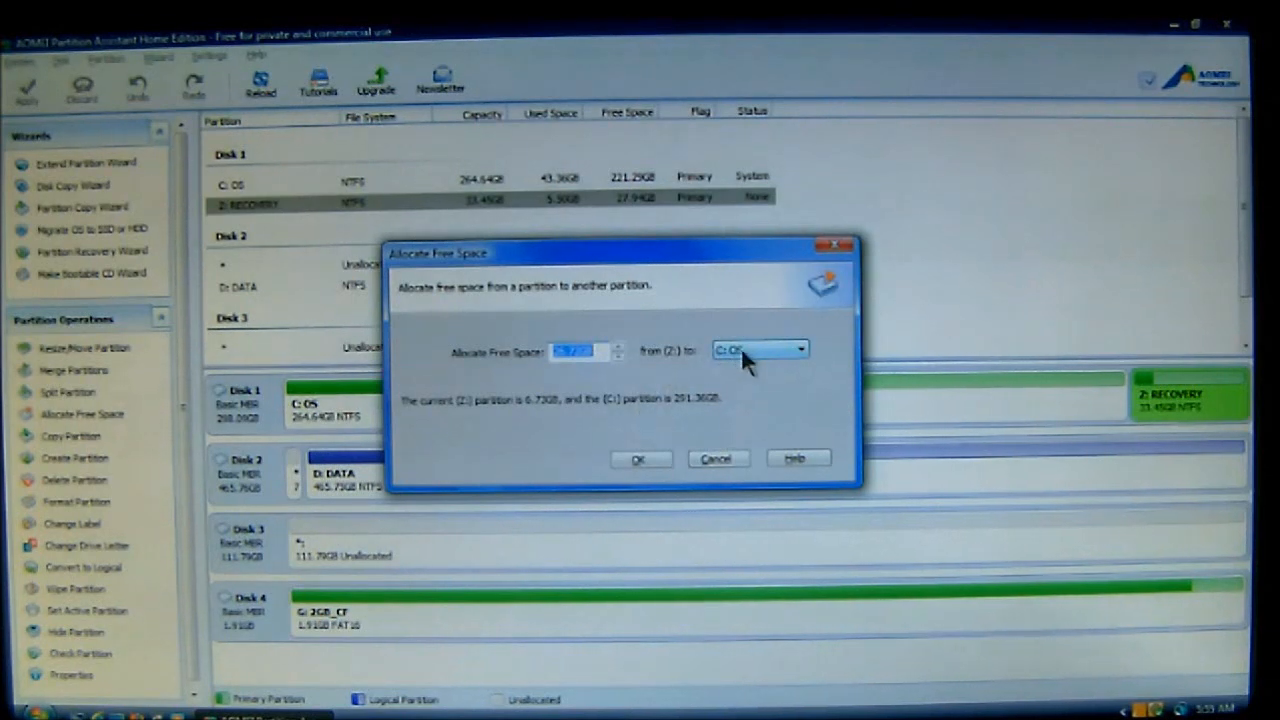
{"action": "left_click", "coordinate": [760, 348]}
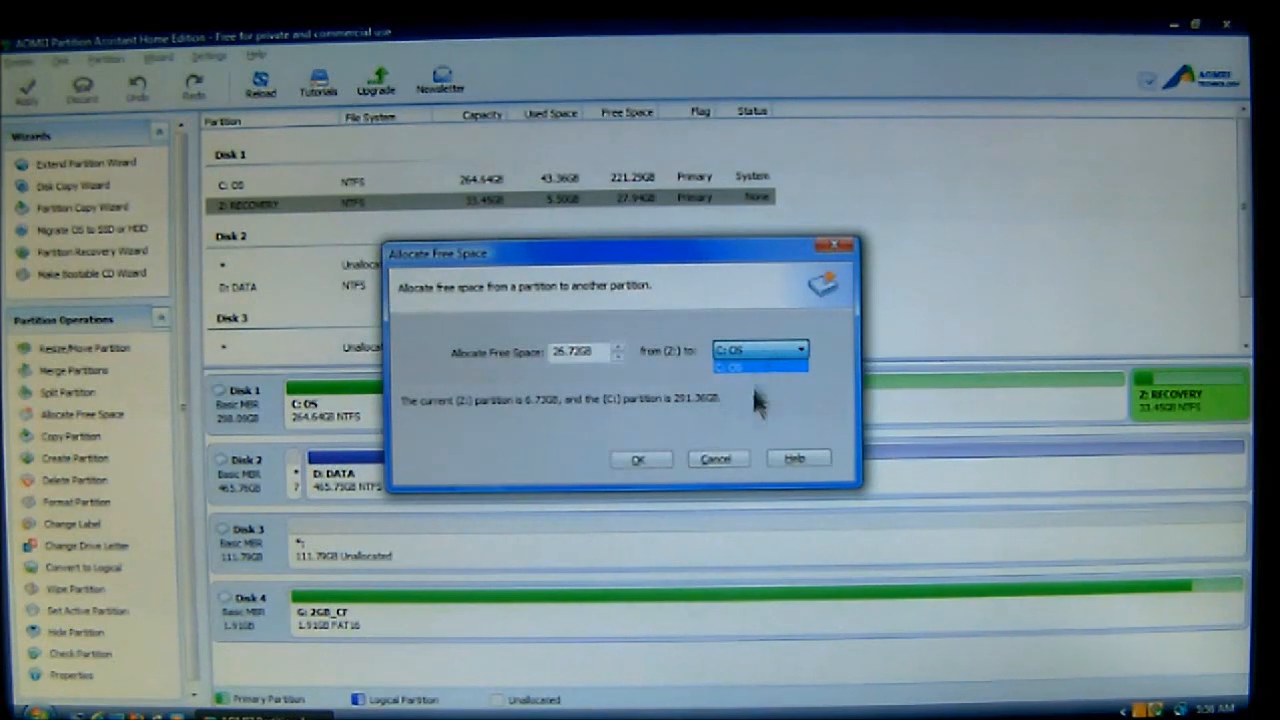
{"action": "left_click", "coordinate": [758, 368]}
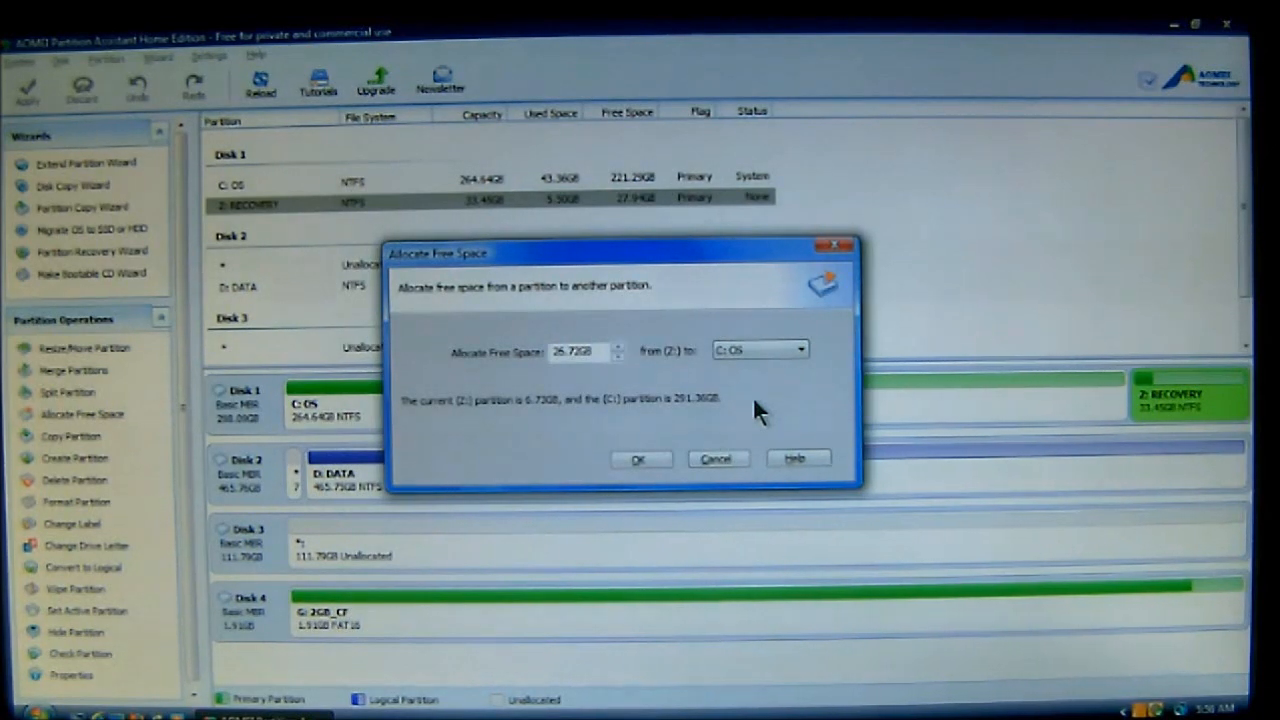
{"action": "mouse_move", "coordinate": [748, 398]}
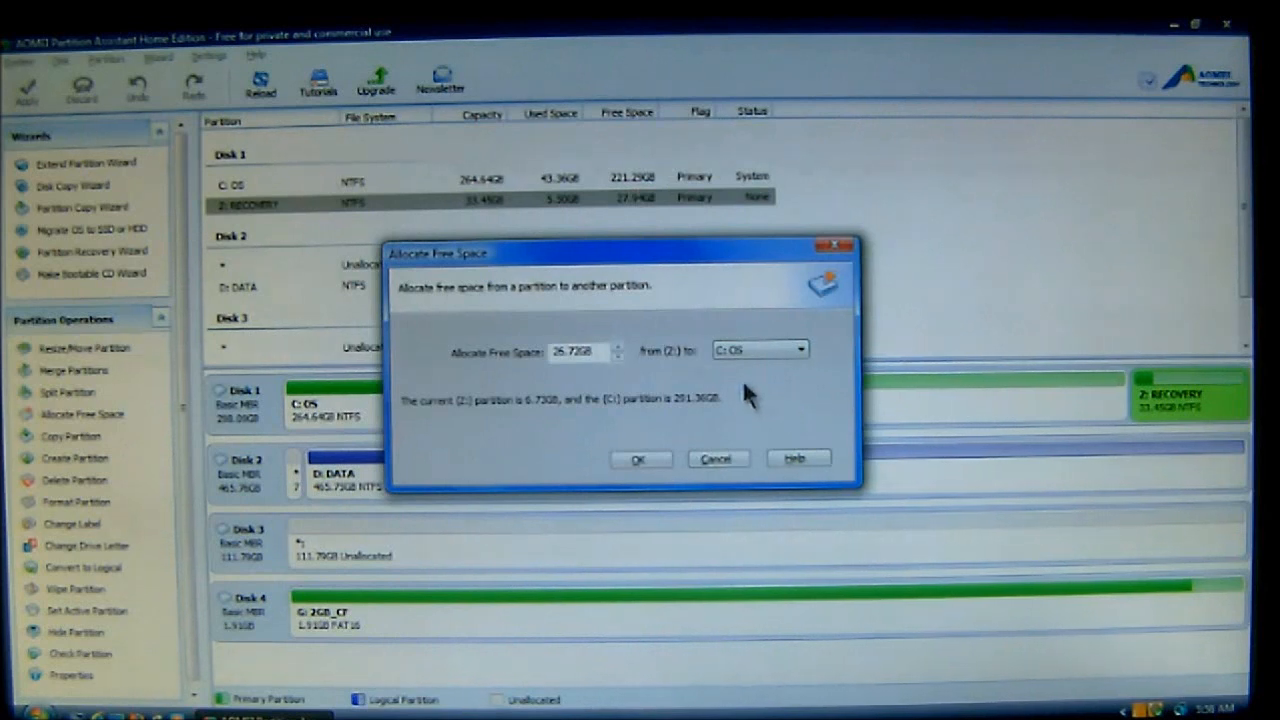
{"action": "mouse_move", "coordinate": [762, 398]}
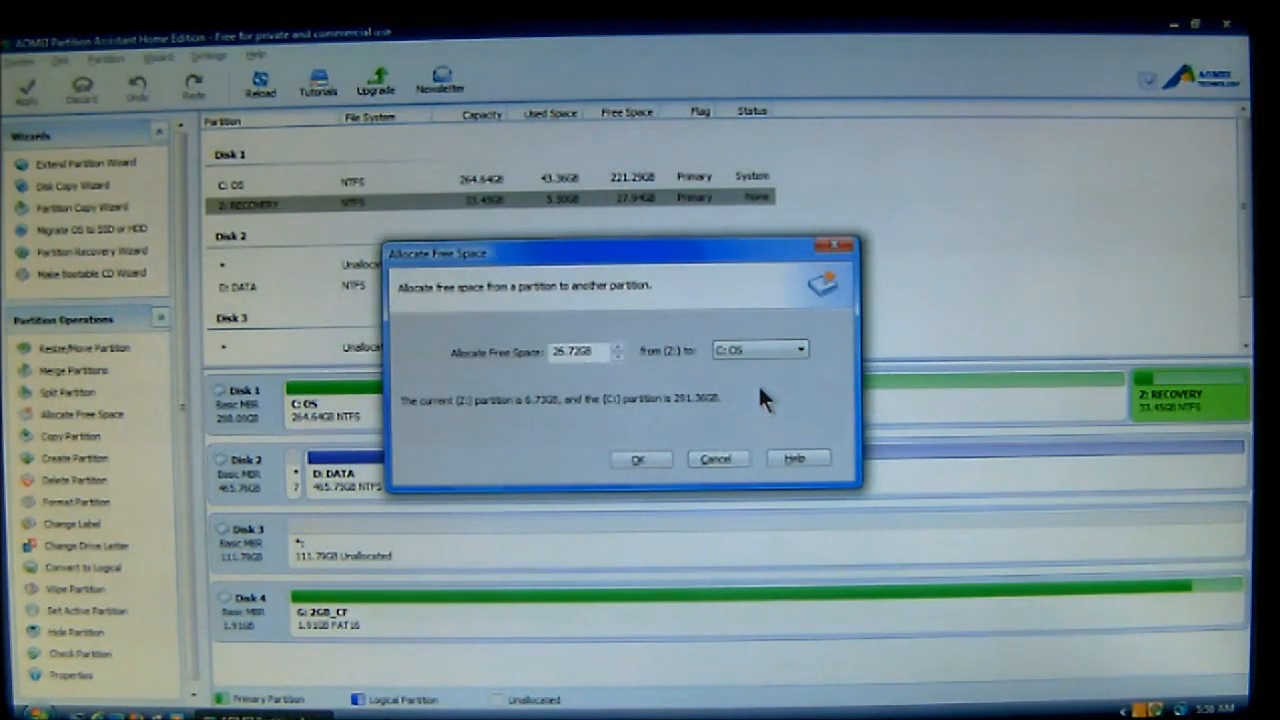
{"action": "mouse_move", "coordinate": [536, 414]}
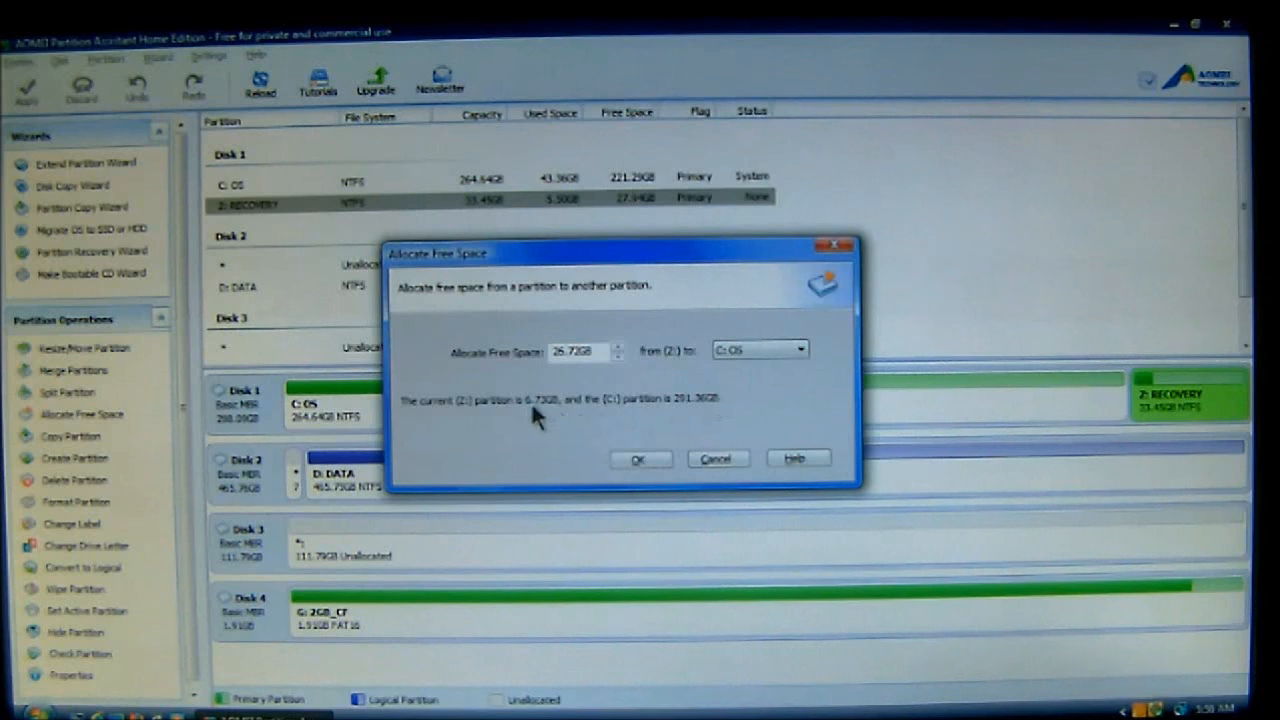
{"action": "mouse_move", "coordinate": [584, 372]}
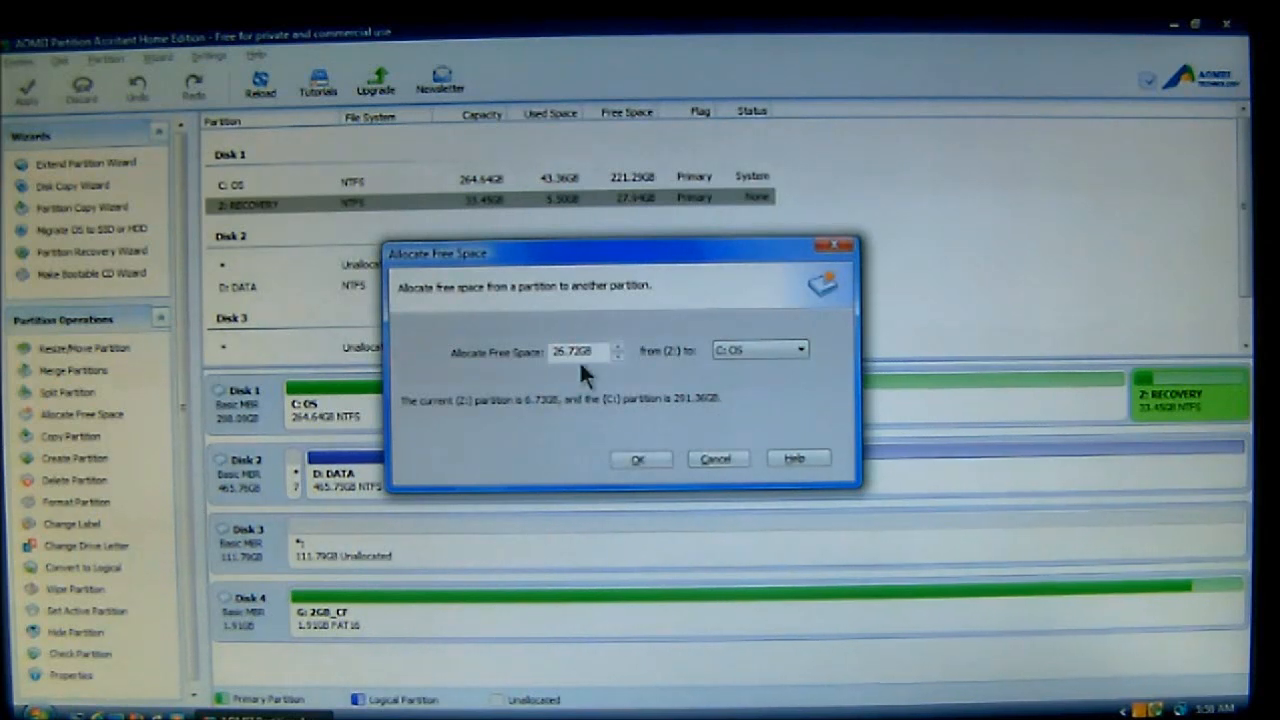
{"action": "mouse_move", "coordinate": [480, 420]}
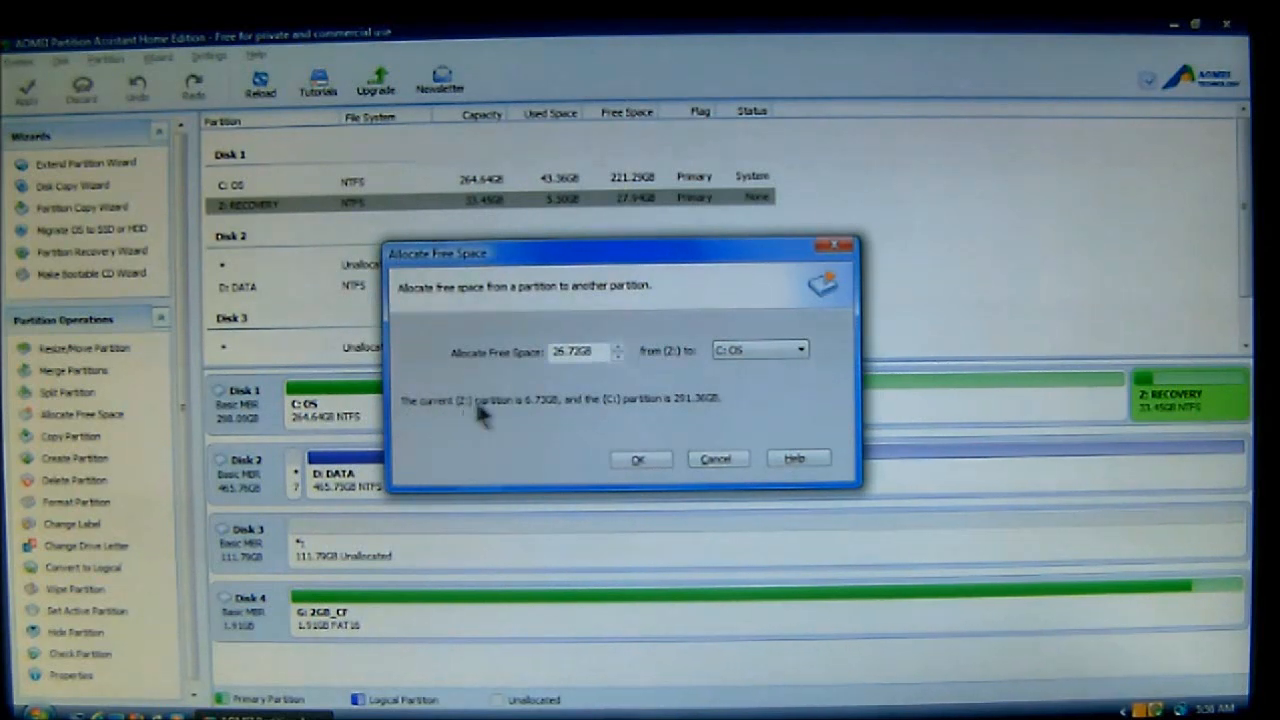
{"action": "mouse_move", "coordinate": [510, 420]}
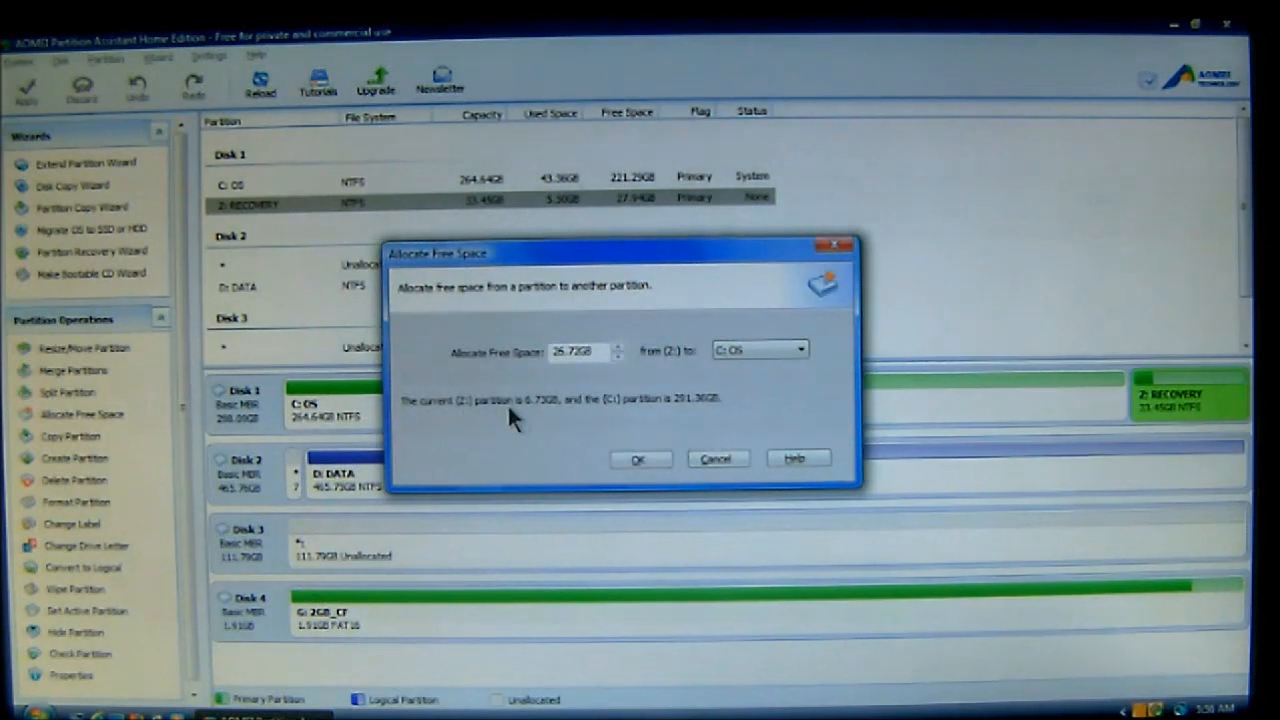
{"action": "mouse_move", "coordinate": [528, 424]}
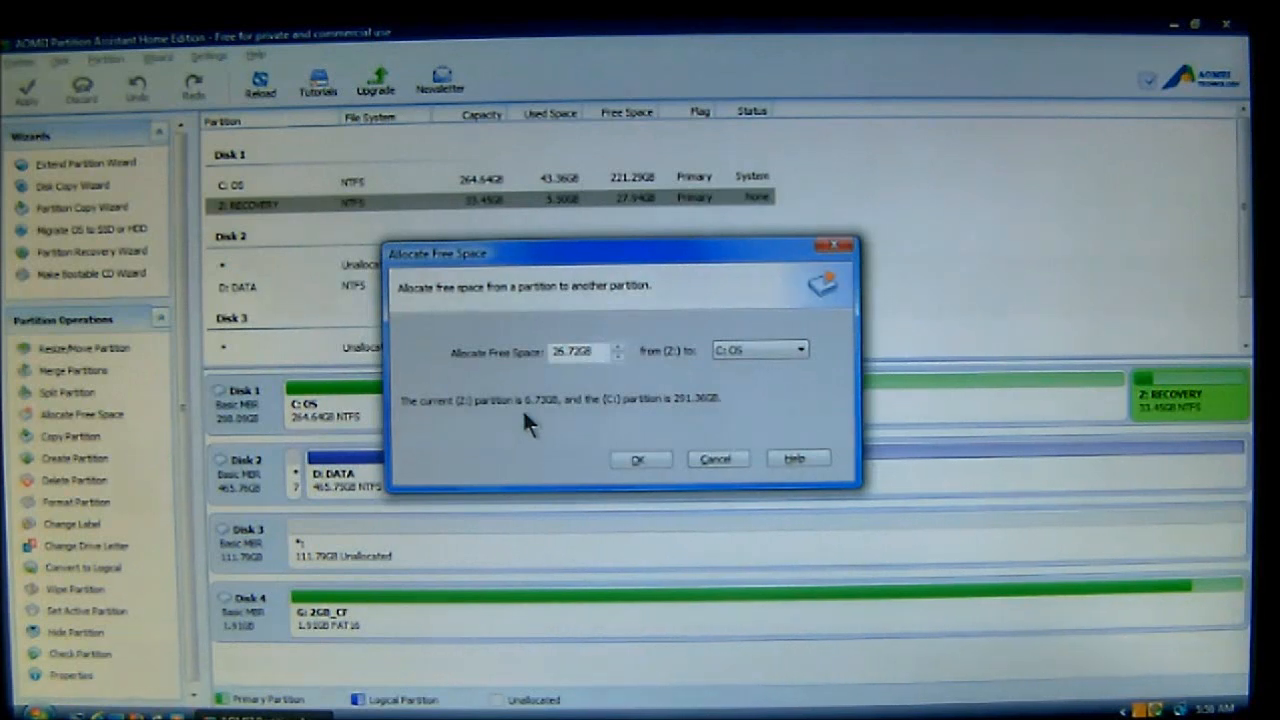
{"action": "mouse_move", "coordinate": [620, 414]}
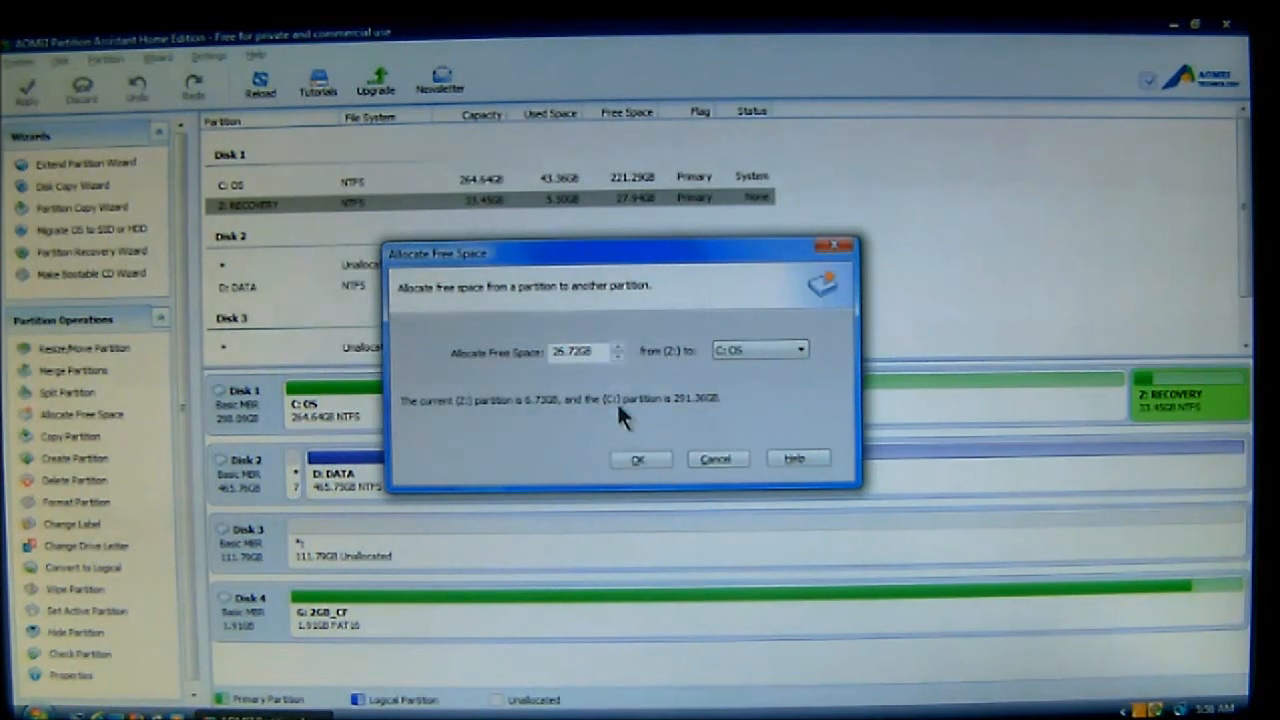
{"action": "mouse_move", "coordinate": [688, 414]}
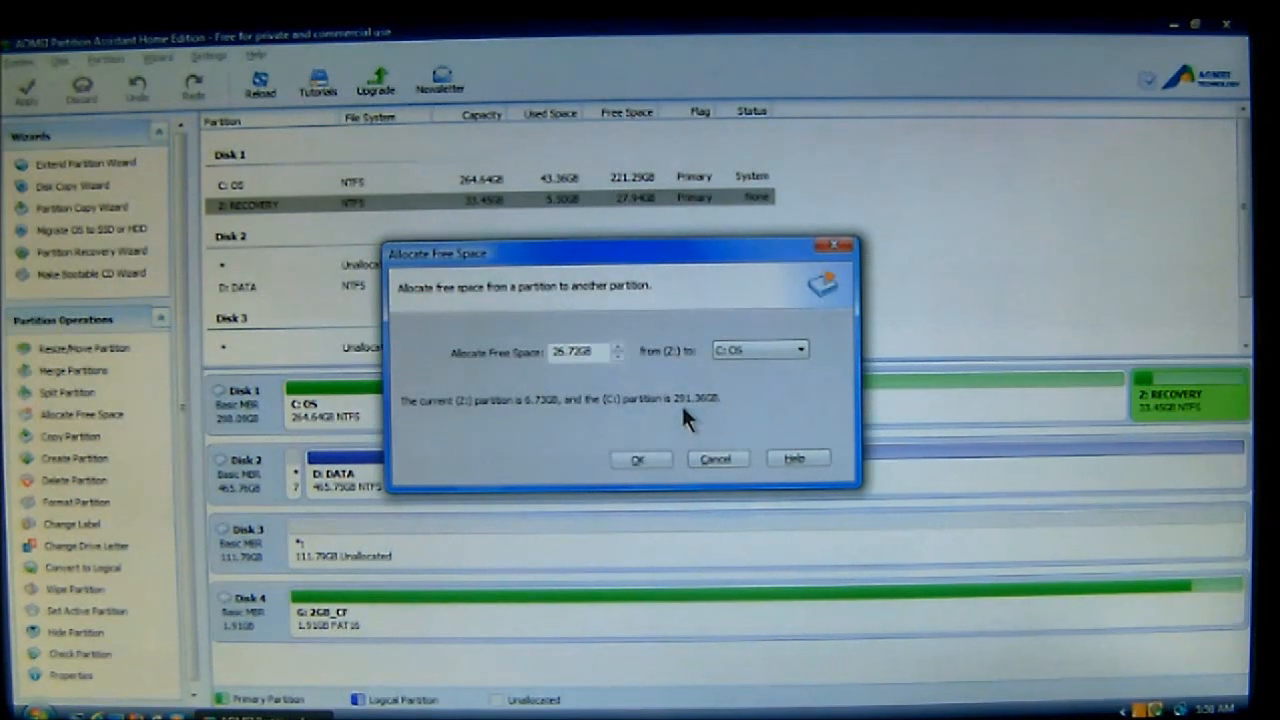
{"action": "mouse_move", "coordinate": [730, 418]}
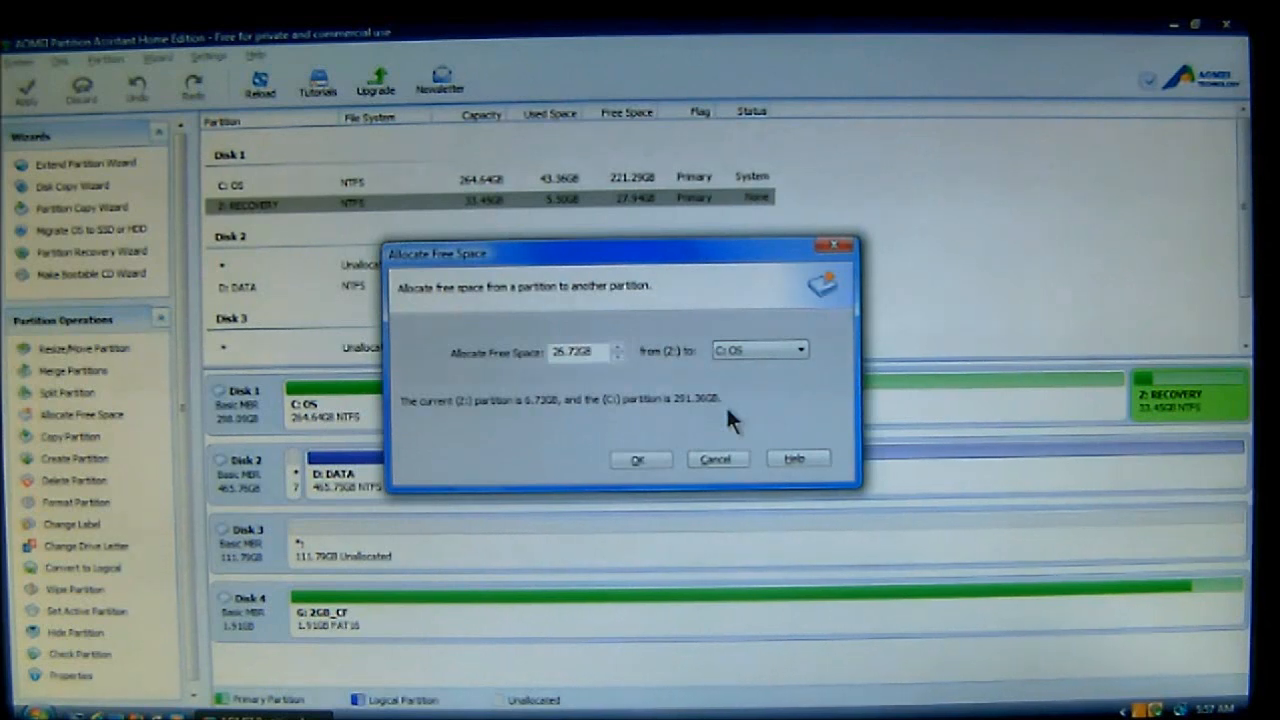
{"action": "mouse_move", "coordinate": [670, 376]}
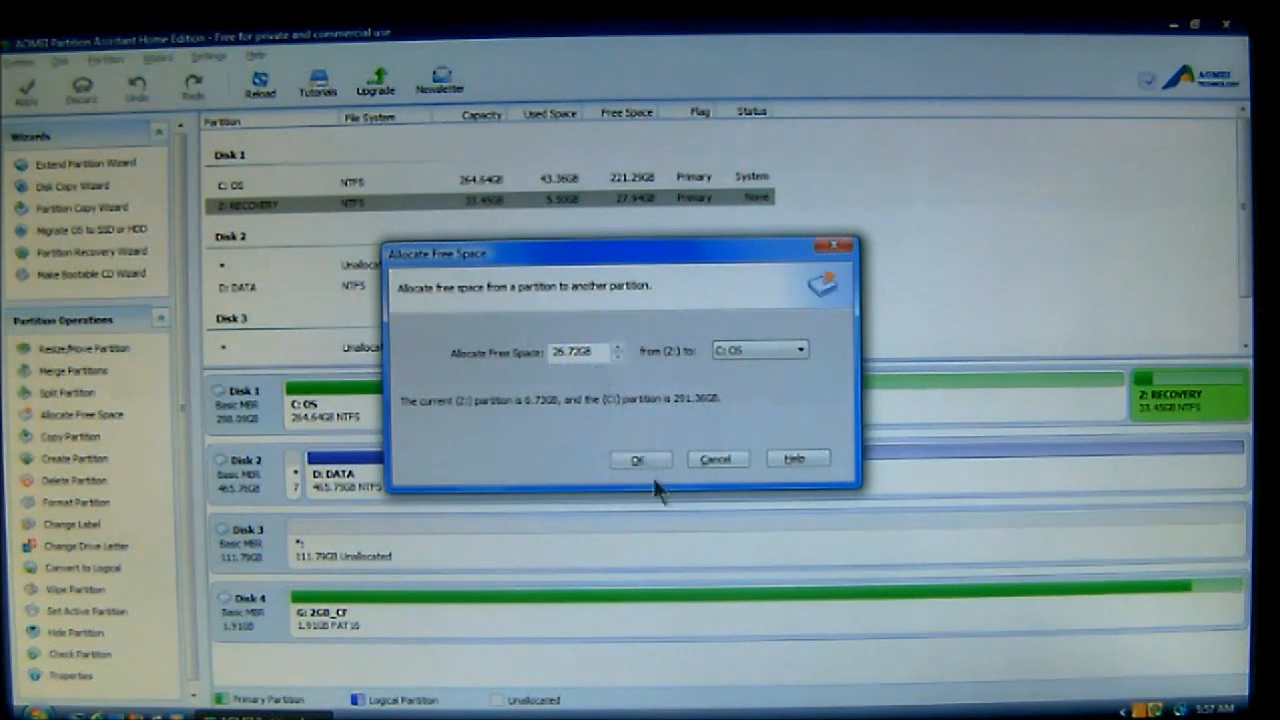
Confirm the 26.72GB transfer so C: OS shows 291.36GB and Z: RECOVERY 6.73GB as pending.
{"action": "left_click", "coordinate": [640, 458]}
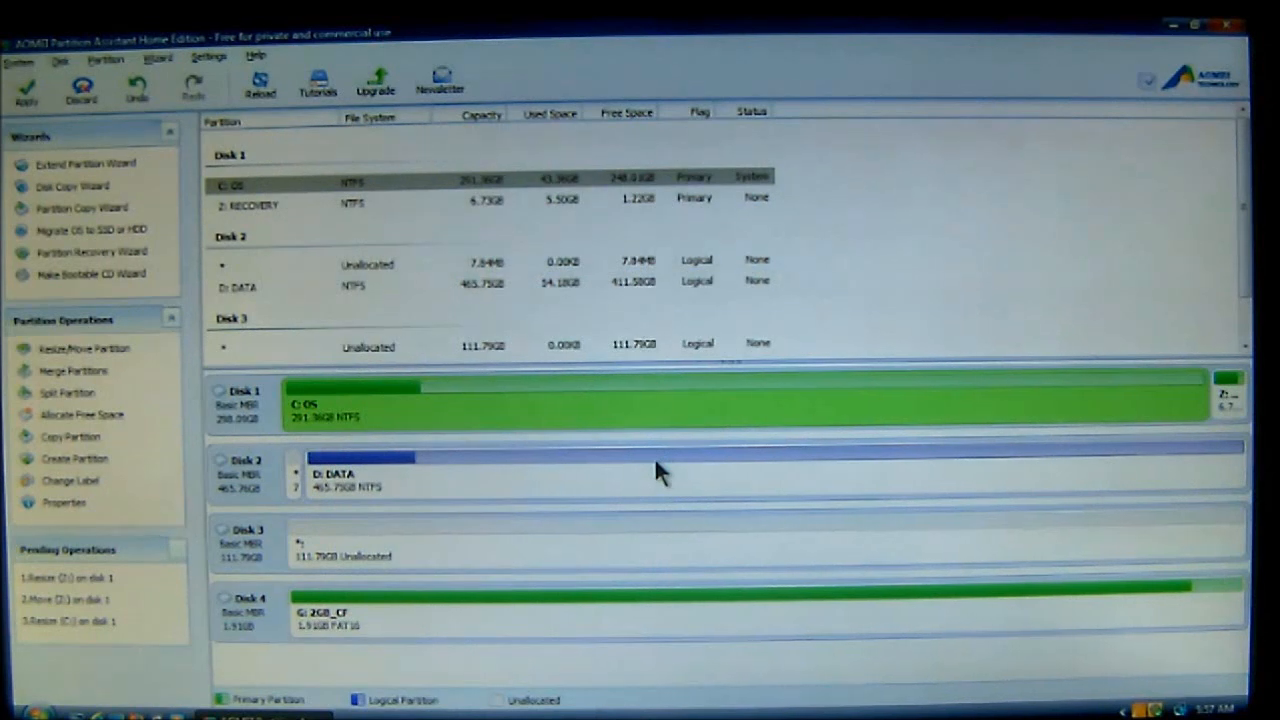
{"action": "mouse_move", "coordinate": [410, 412]}
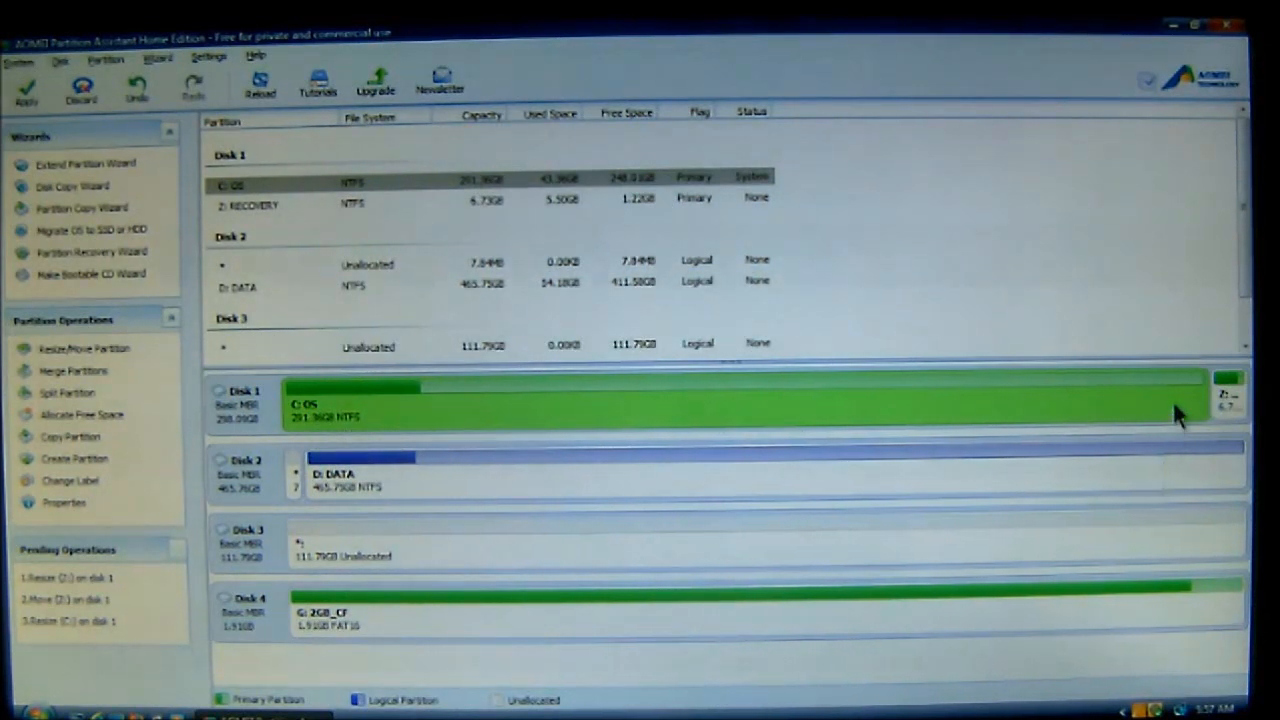
{"action": "mouse_move", "coordinate": [490, 400]}
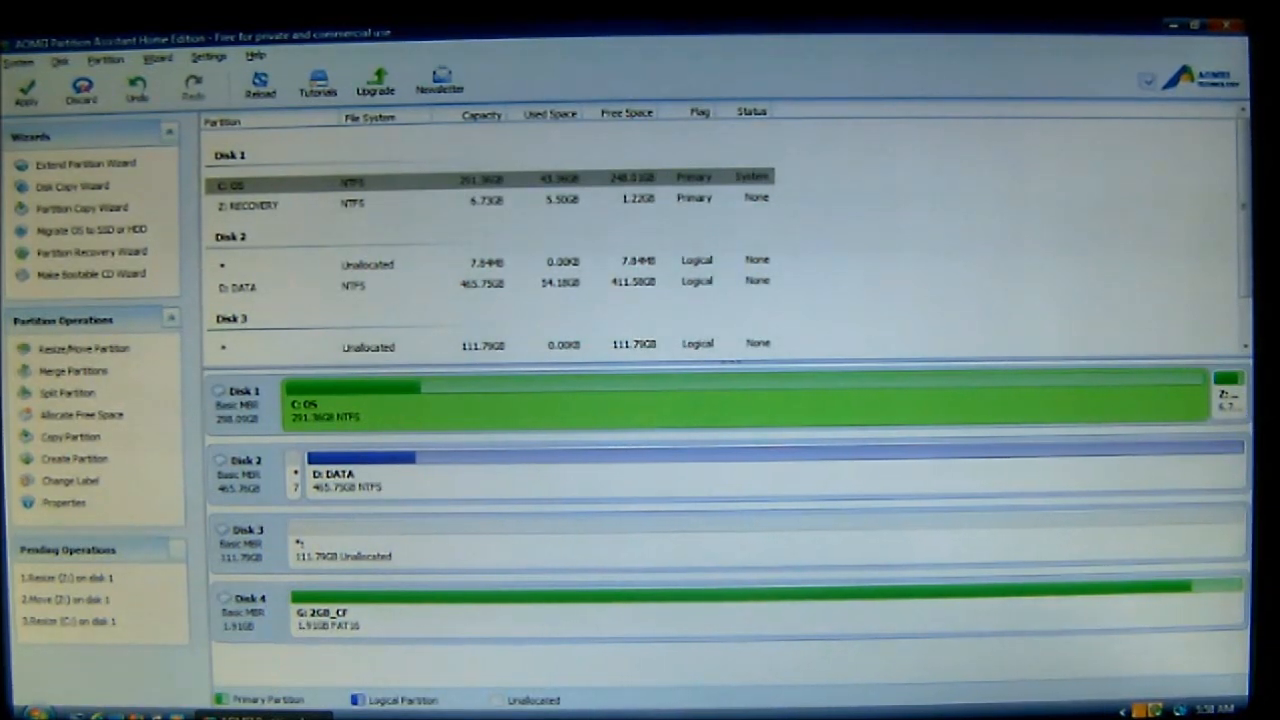
{"action": "mouse_move", "coordinate": [496, 220]}
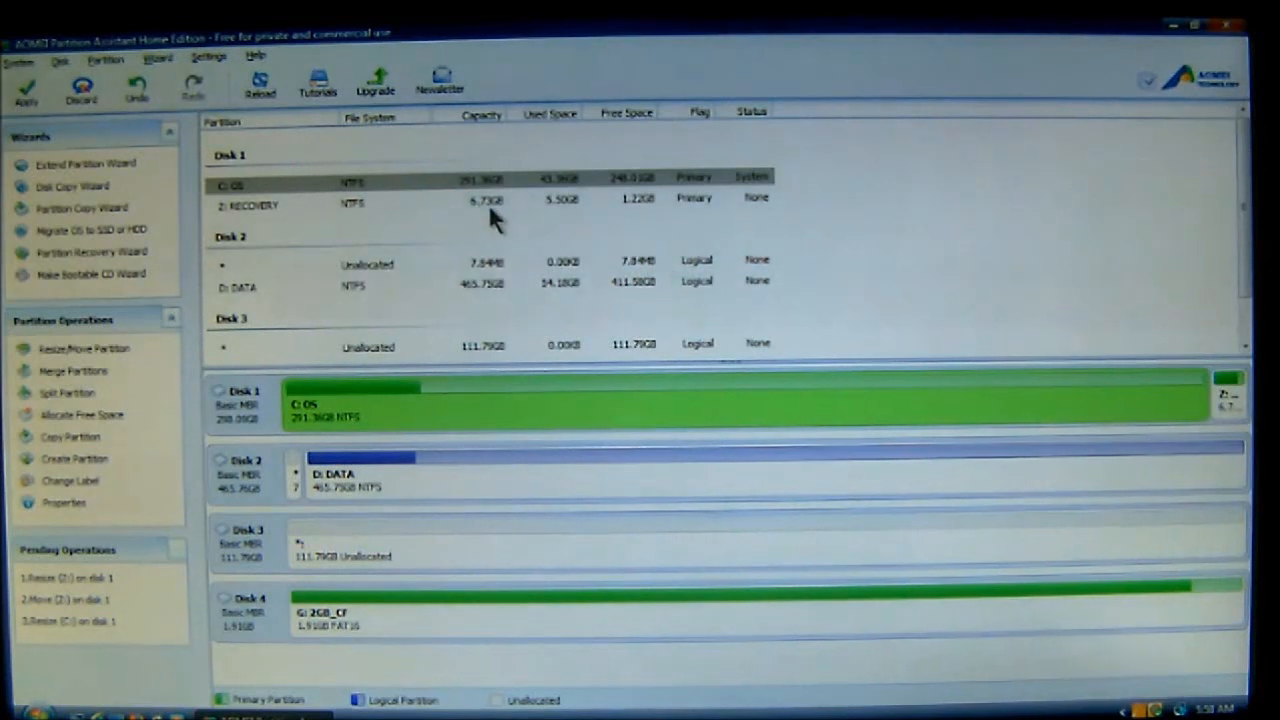
{"action": "mouse_move", "coordinate": [550, 216]}
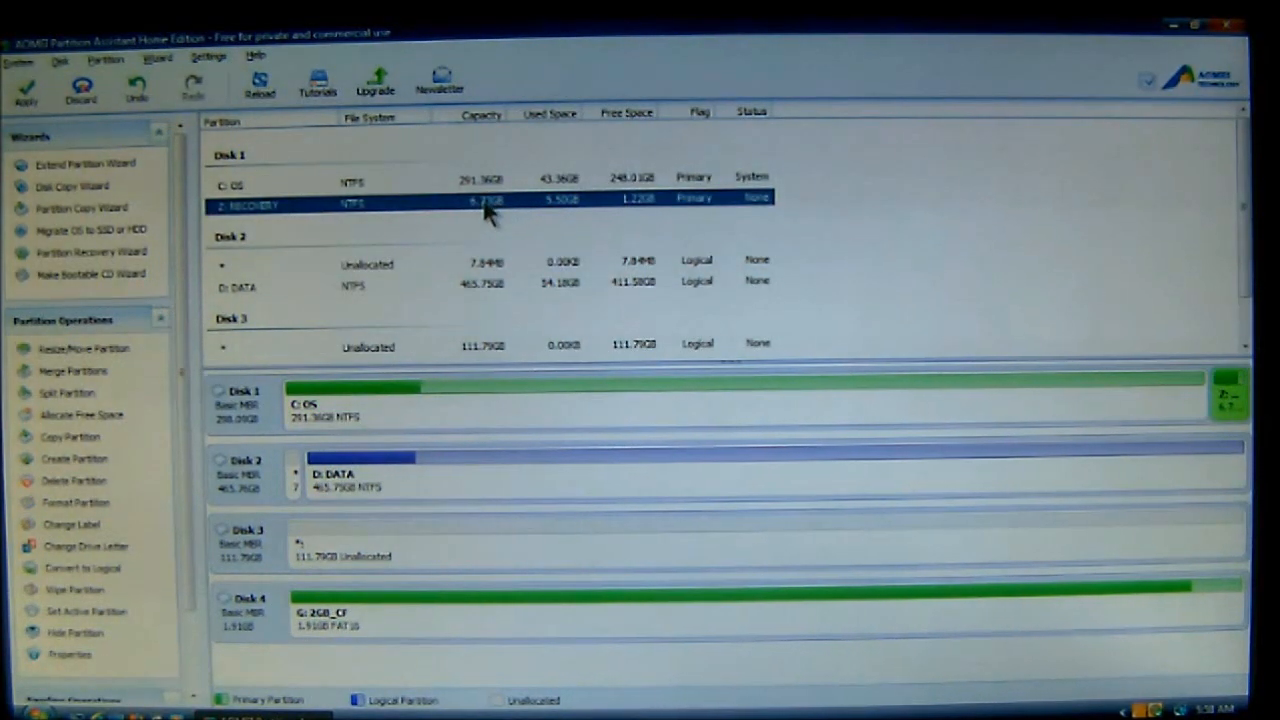
{"action": "mouse_move", "coordinate": [570, 218]}
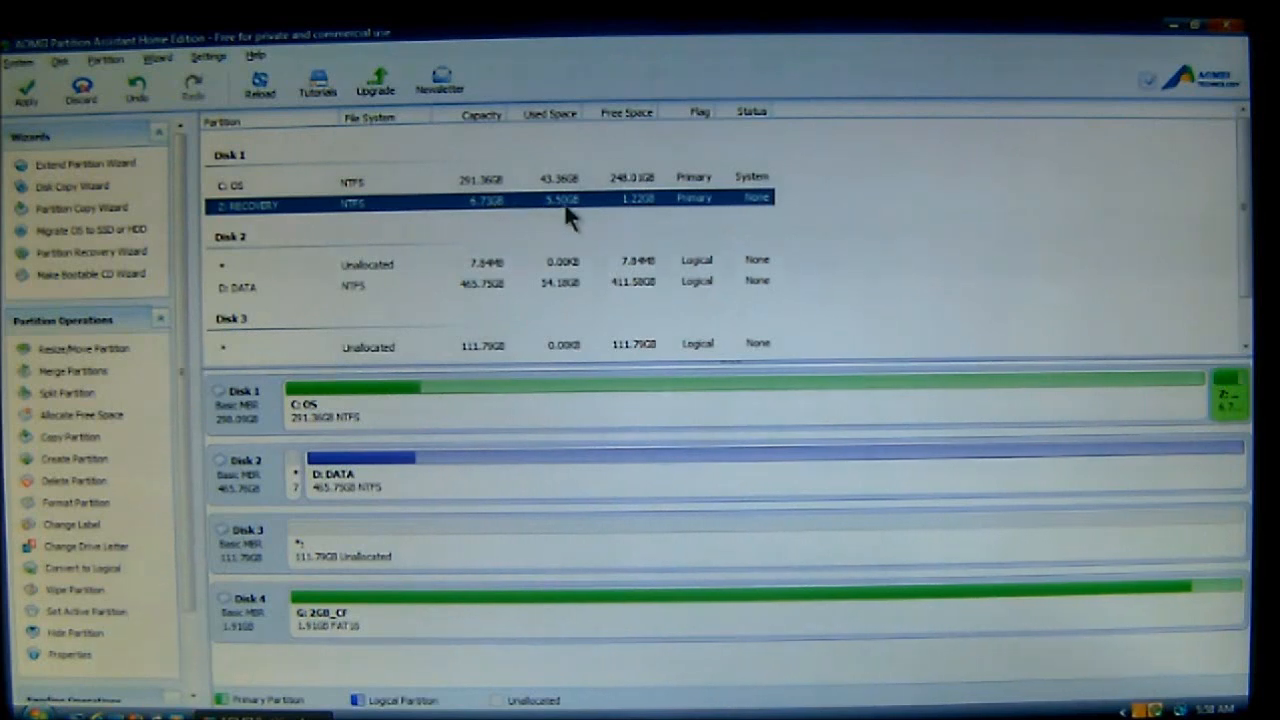
{"action": "mouse_move", "coordinate": [596, 232]}
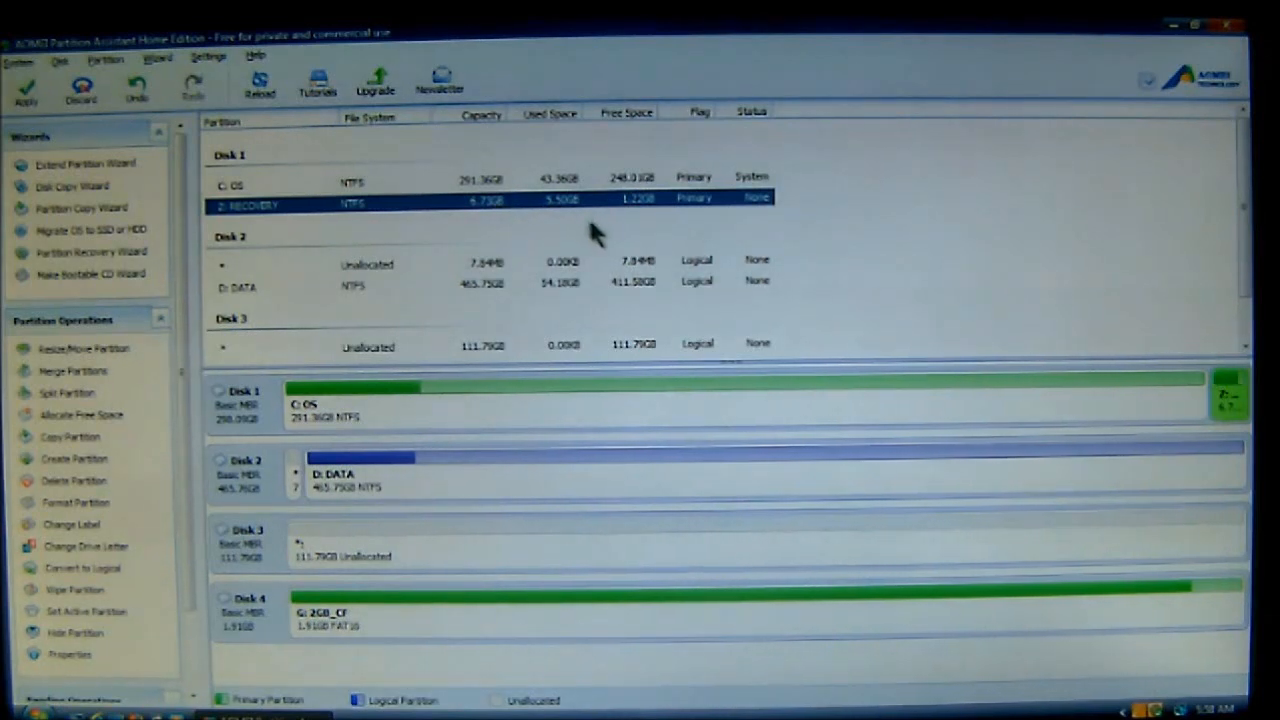
{"action": "mouse_move", "coordinate": [640, 210]}
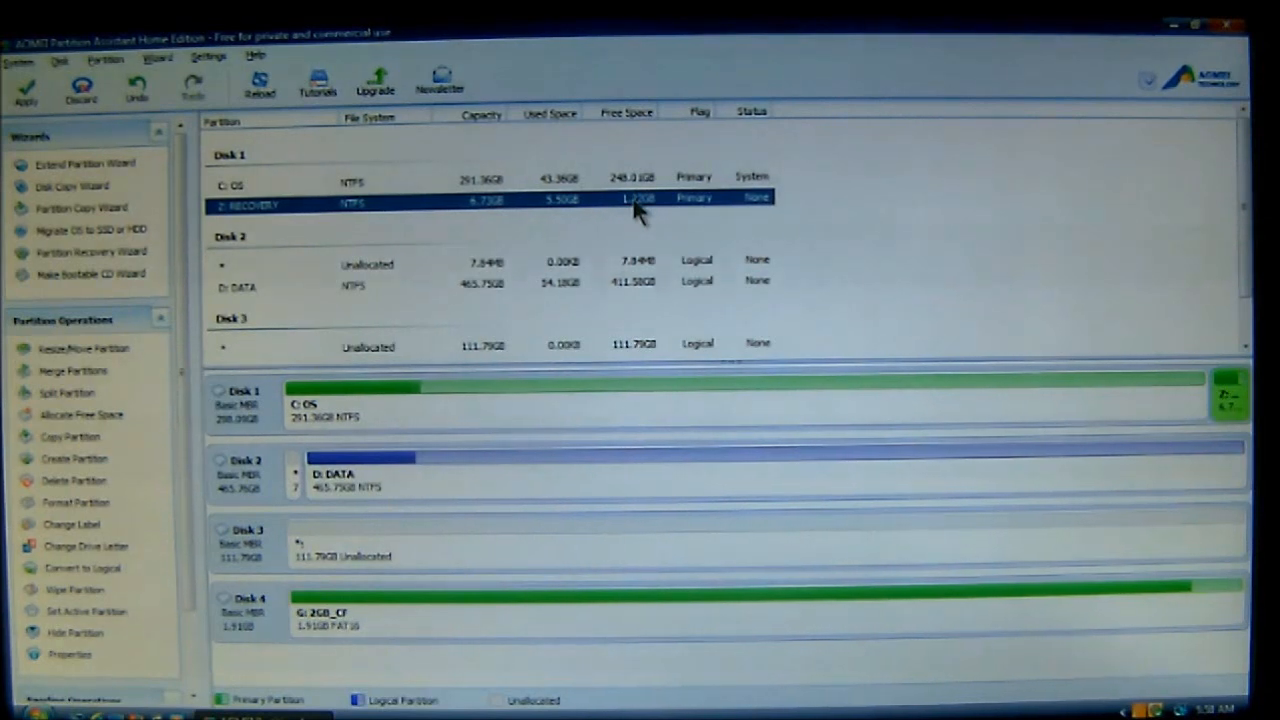
{"action": "mouse_move", "coordinate": [670, 240]}
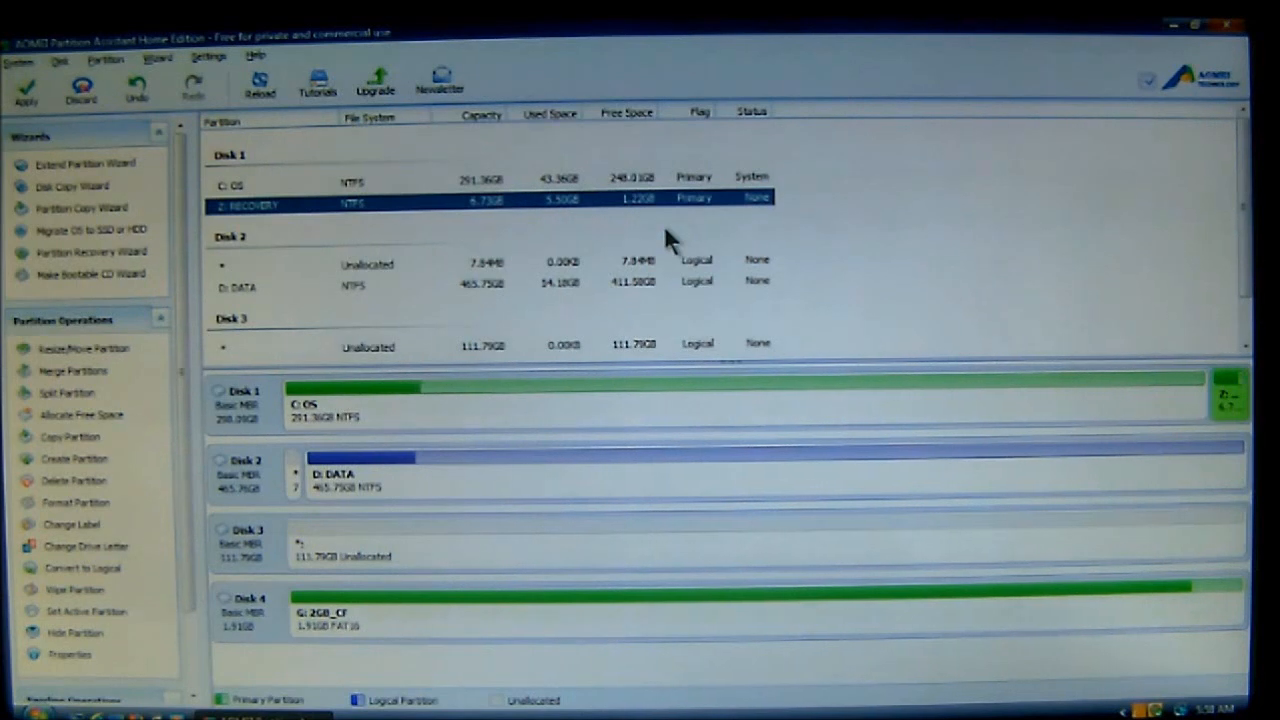
{"action": "left_click", "coordinate": [240, 404]}
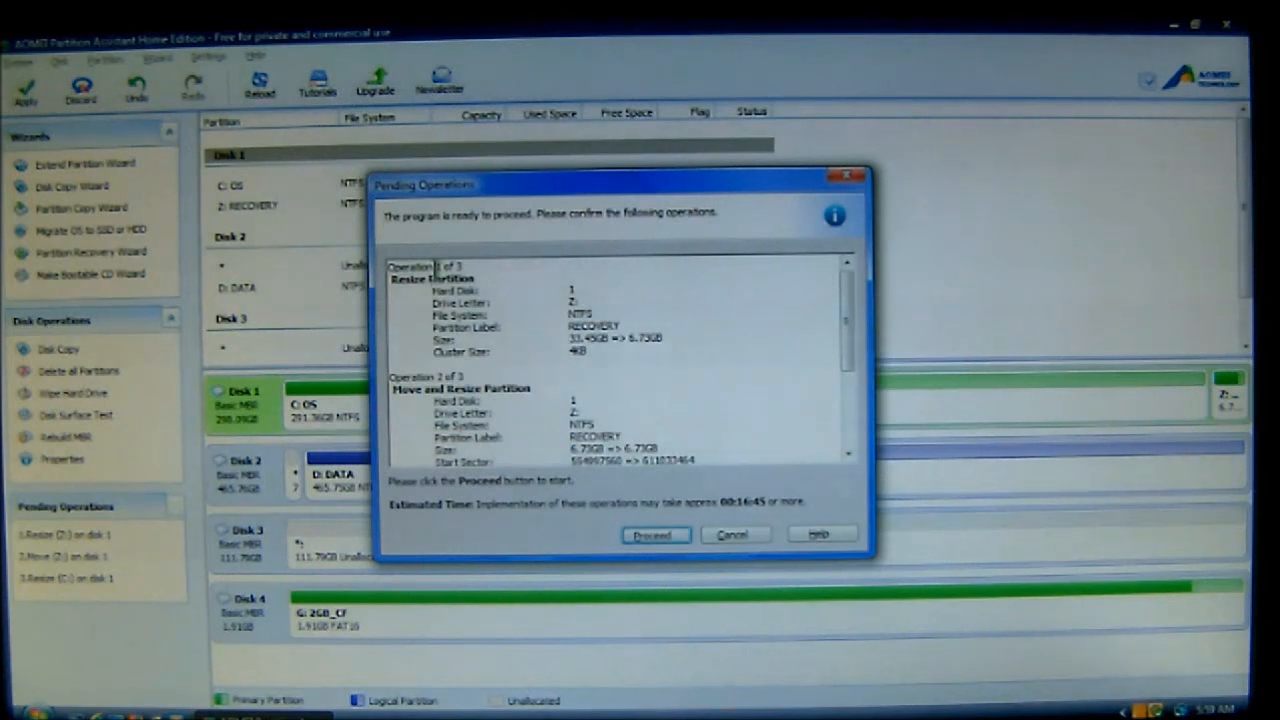
{"action": "mouse_move", "coordinate": [672, 342]}
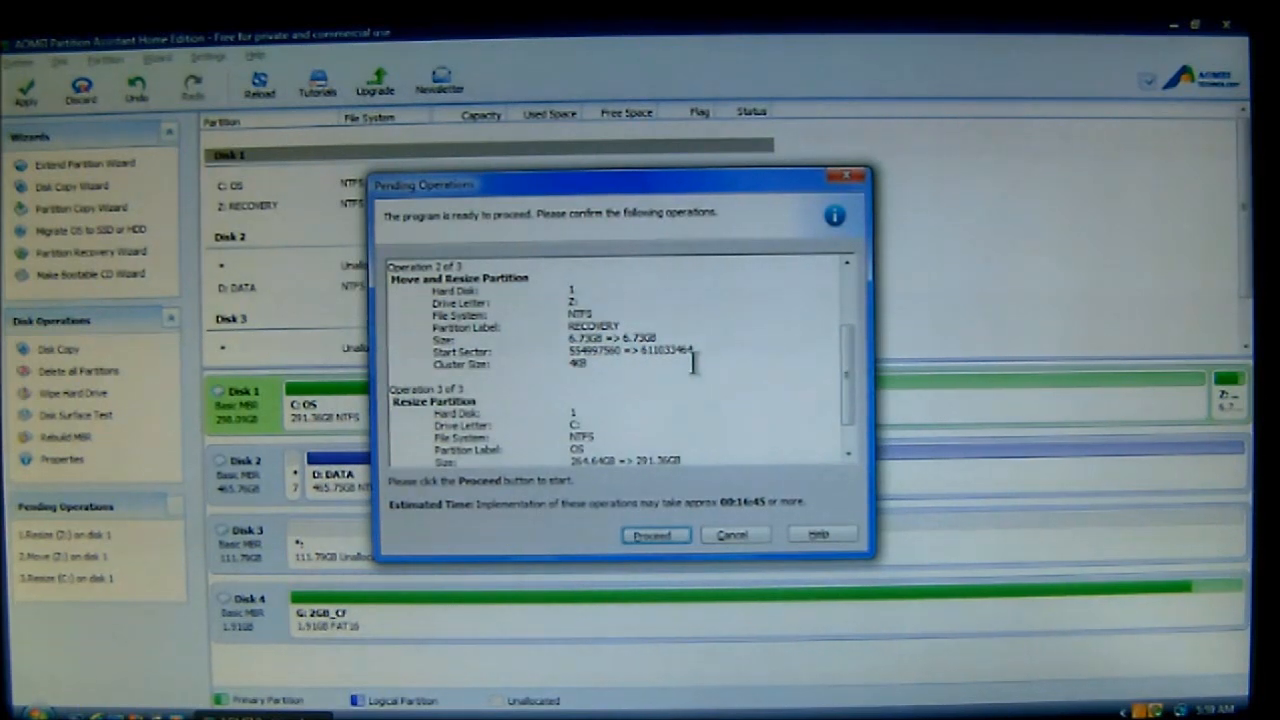
{"action": "mouse_move", "coordinate": [536, 372]}
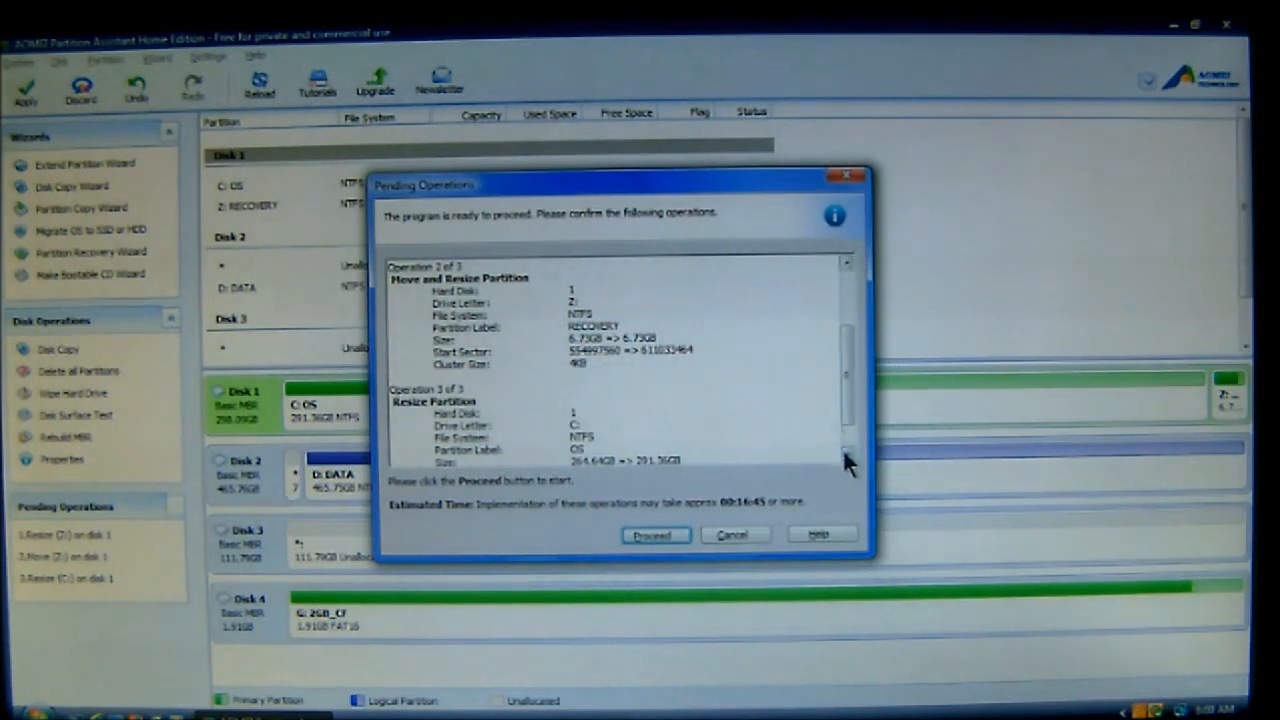
{"action": "scroll", "scroll_direction": "down", "scroll_amount": 3}
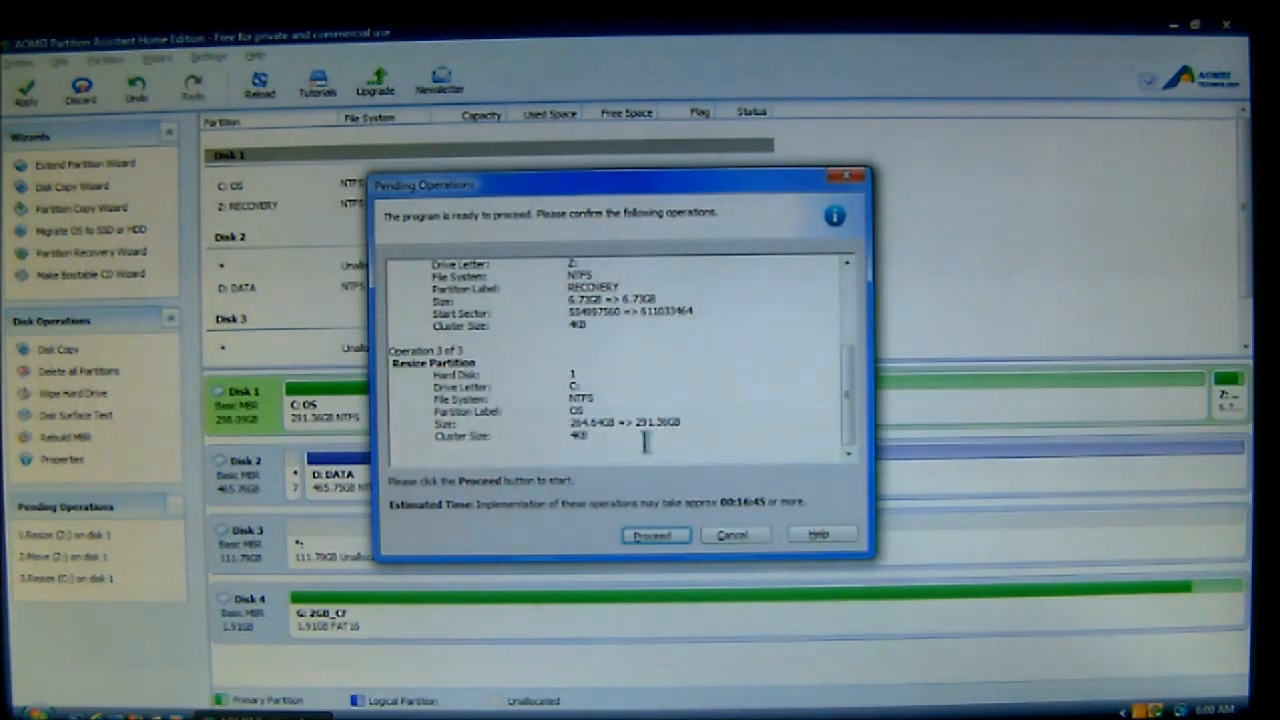
{"action": "mouse_move", "coordinate": [524, 524]}
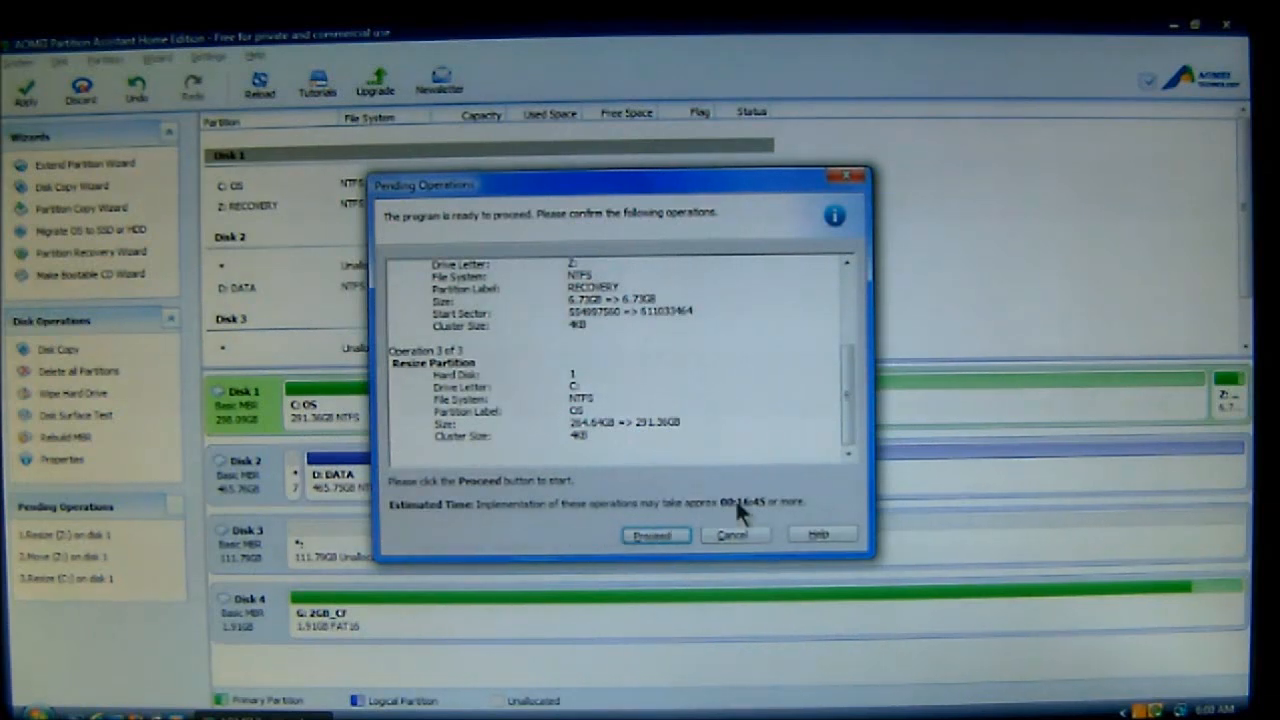
{"action": "mouse_move", "coordinate": [750, 516]}
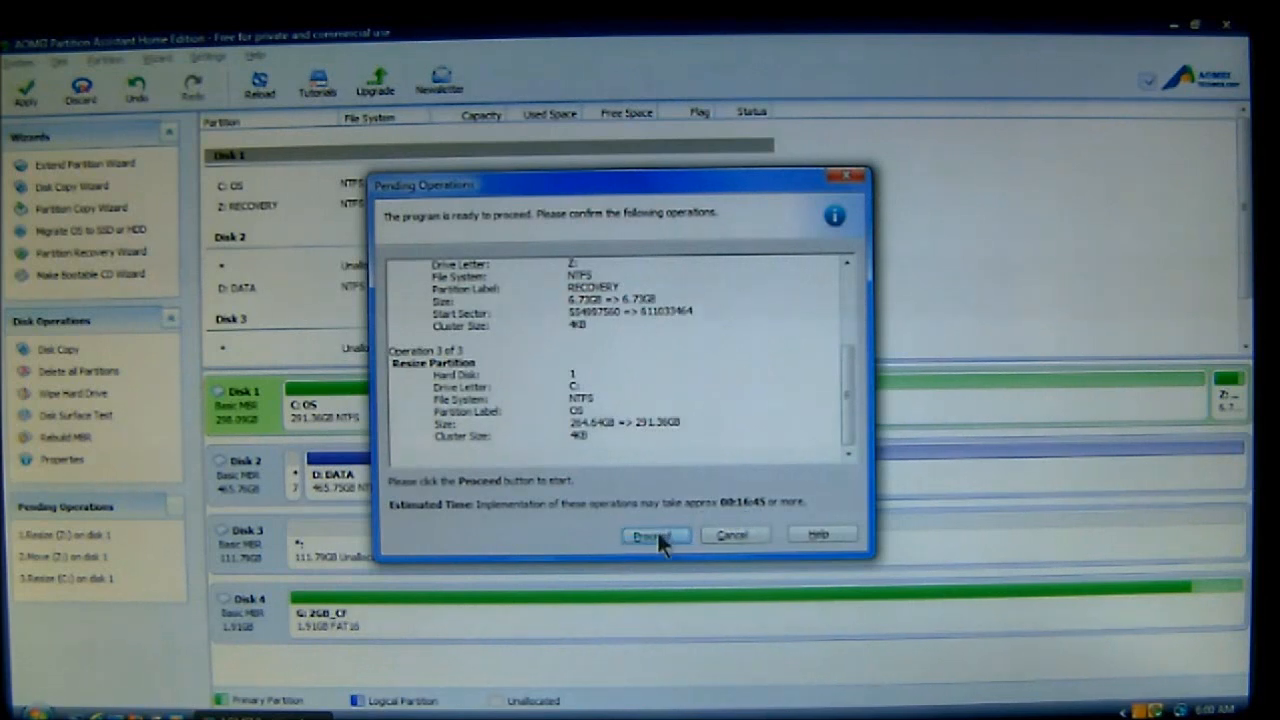
Proceed with the three queued operations, confirm the start, and acknowledge the success message.
{"action": "left_click", "coordinate": [654, 534]}
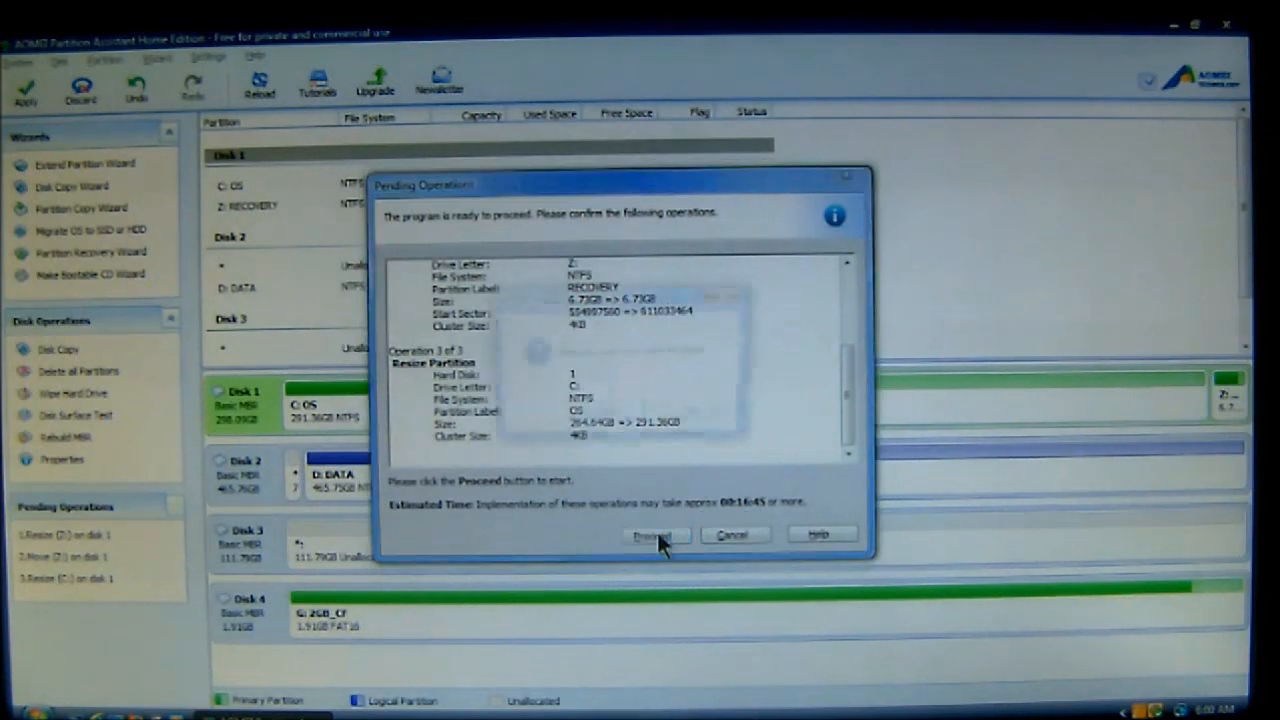
{"action": "left_click", "coordinate": [656, 534]}
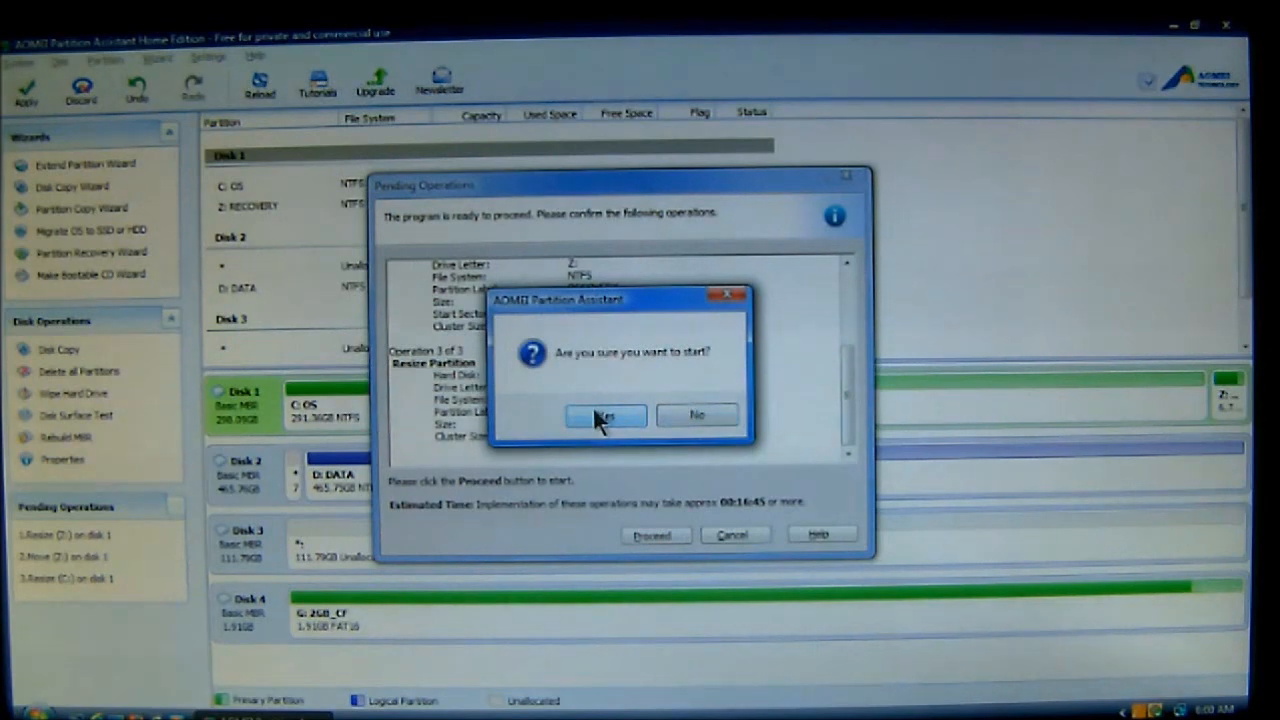
{"action": "left_click", "coordinate": [604, 414]}
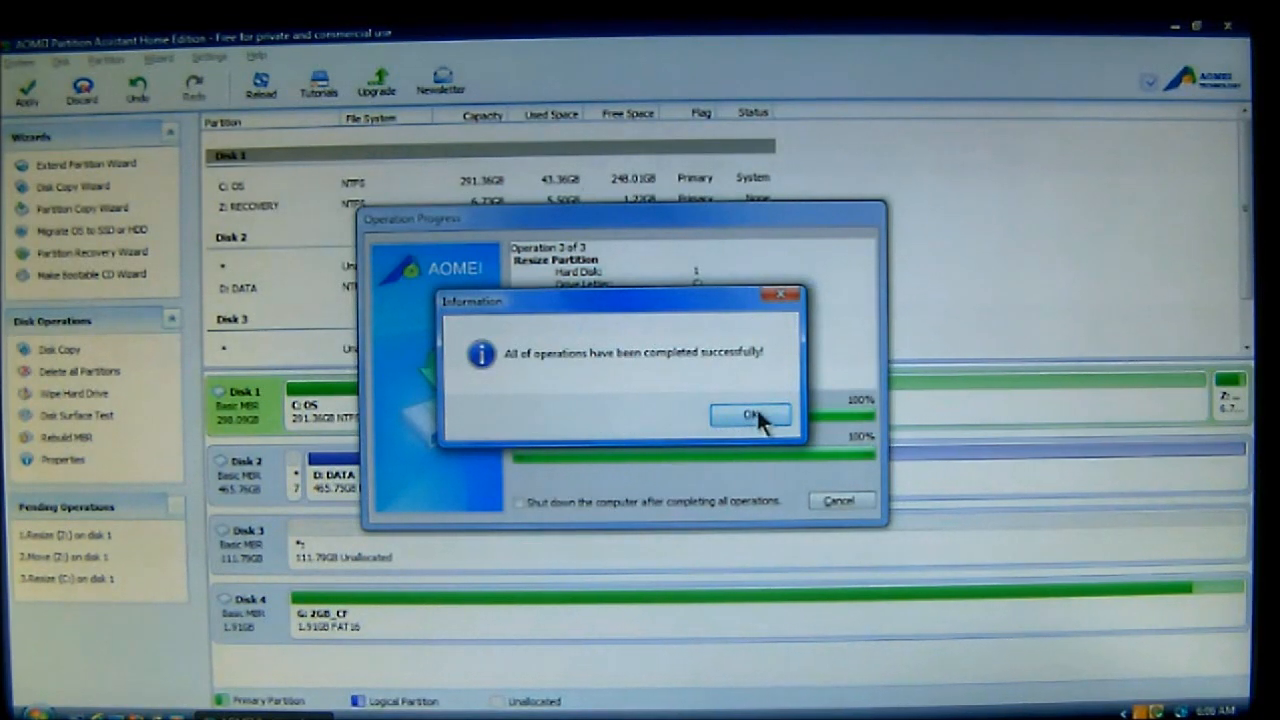
{"action": "left_click", "coordinate": [752, 414]}
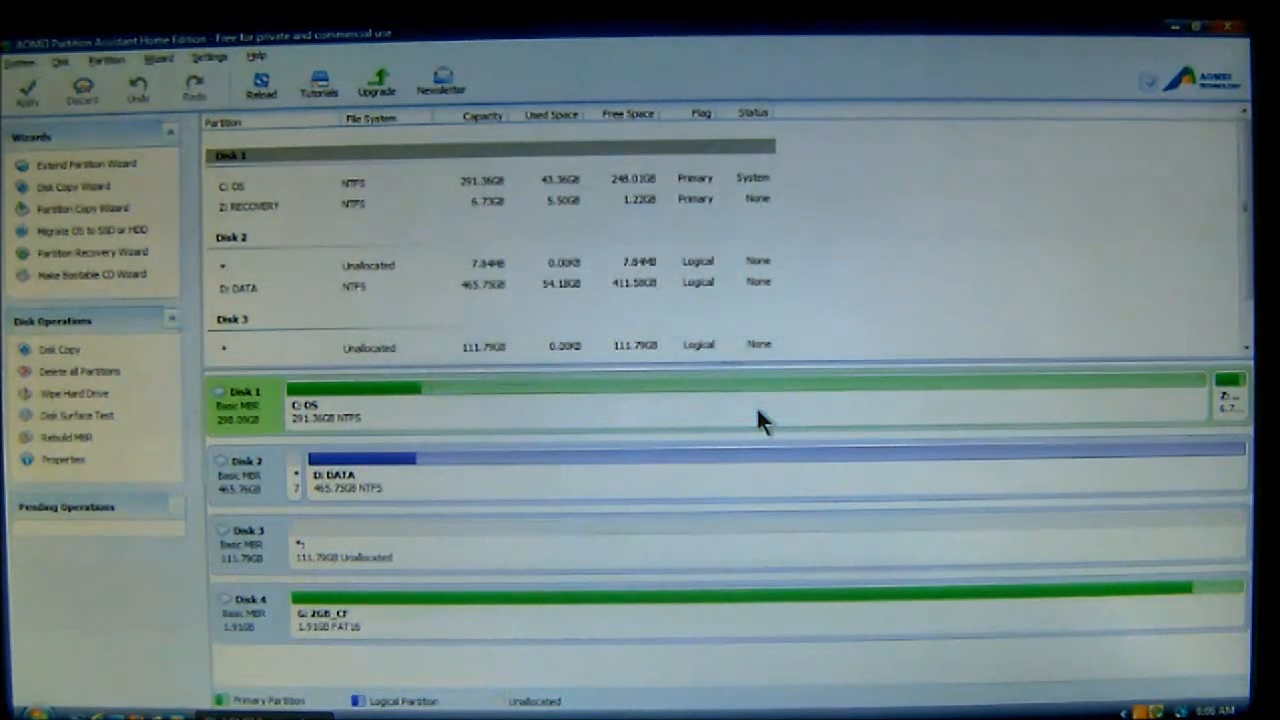